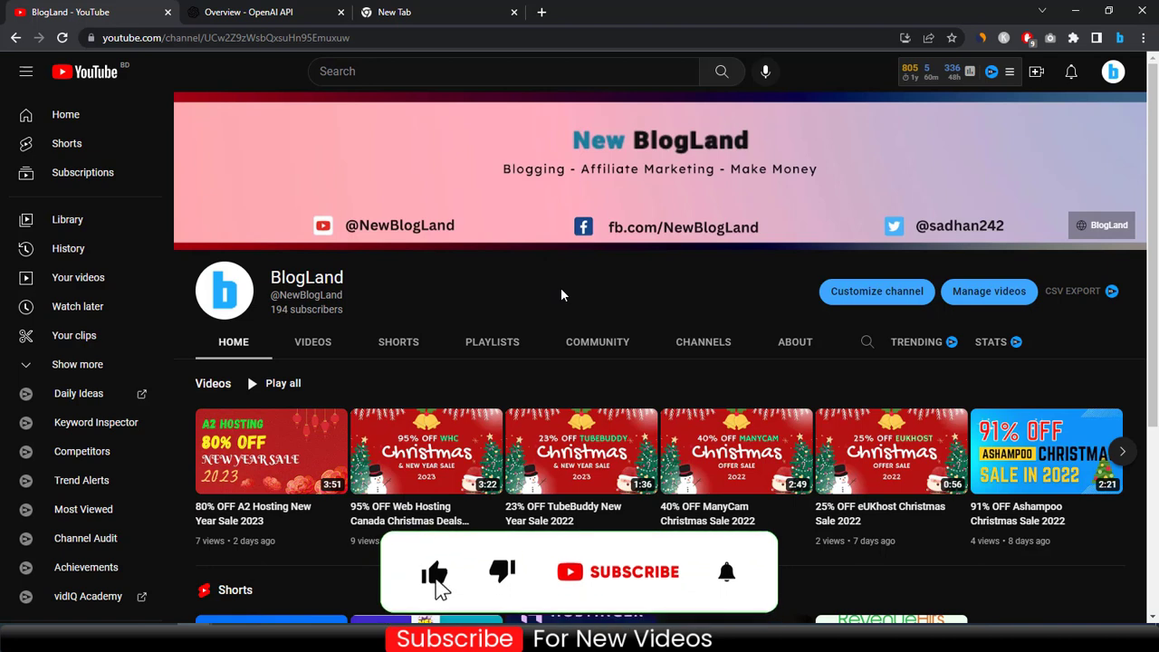
- Open the 'ChatGPT: Optimizing Language Models for Dialogue' result and scroll to its footer
left_click(618, 572)
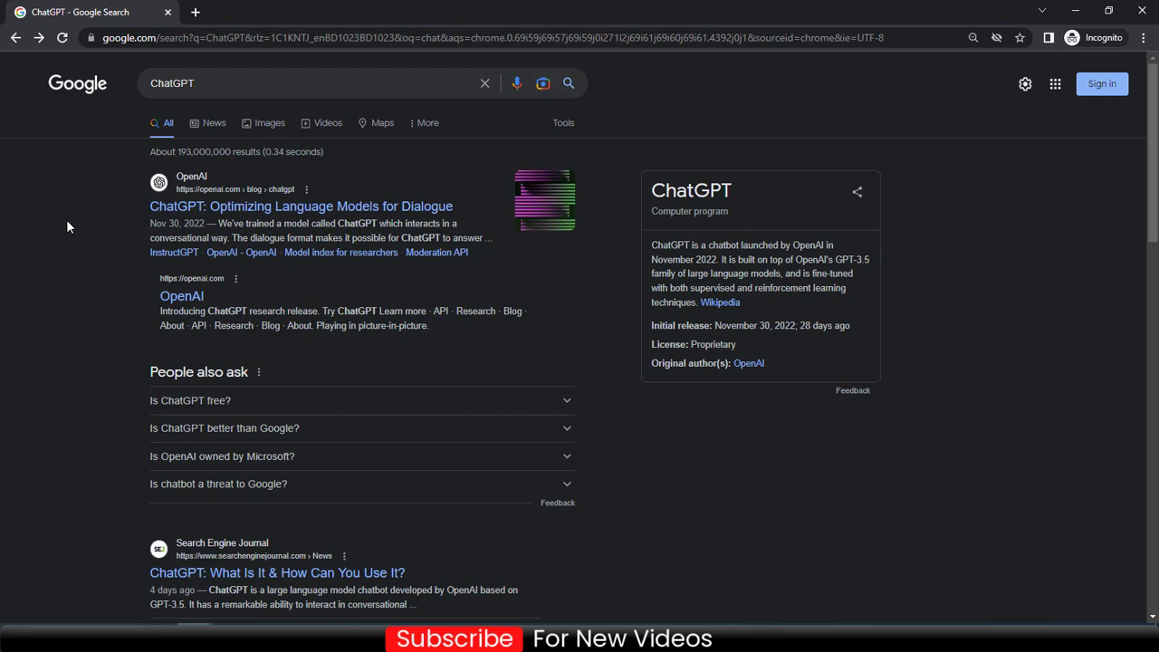
mouse_move(264, 221)
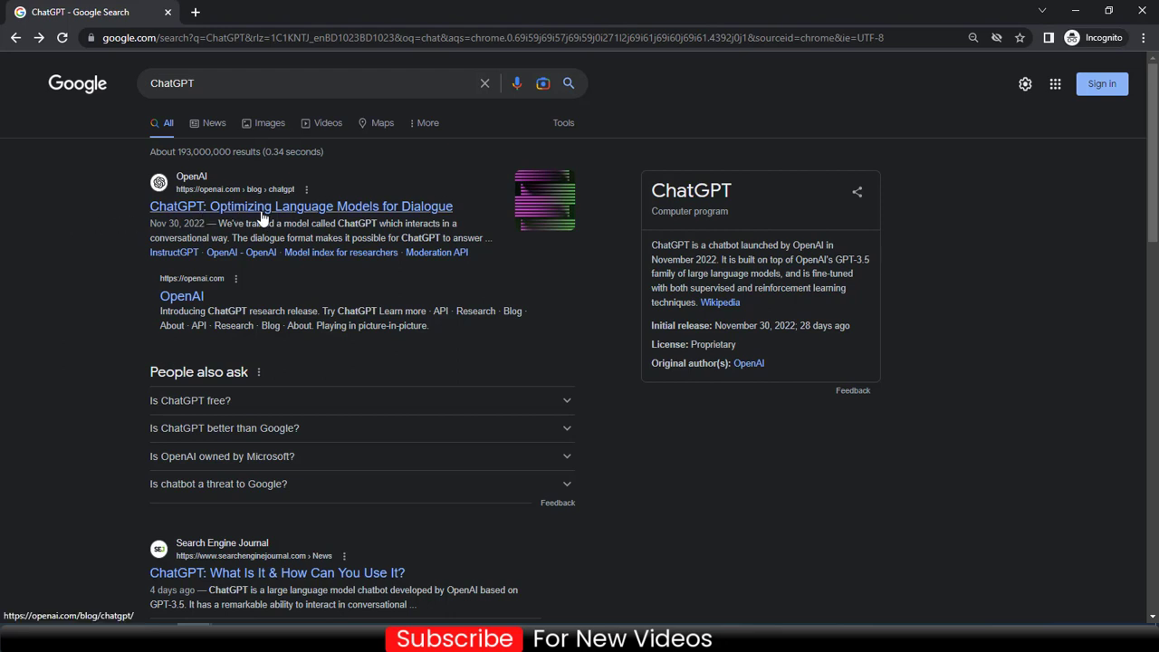
left_click(301, 205)
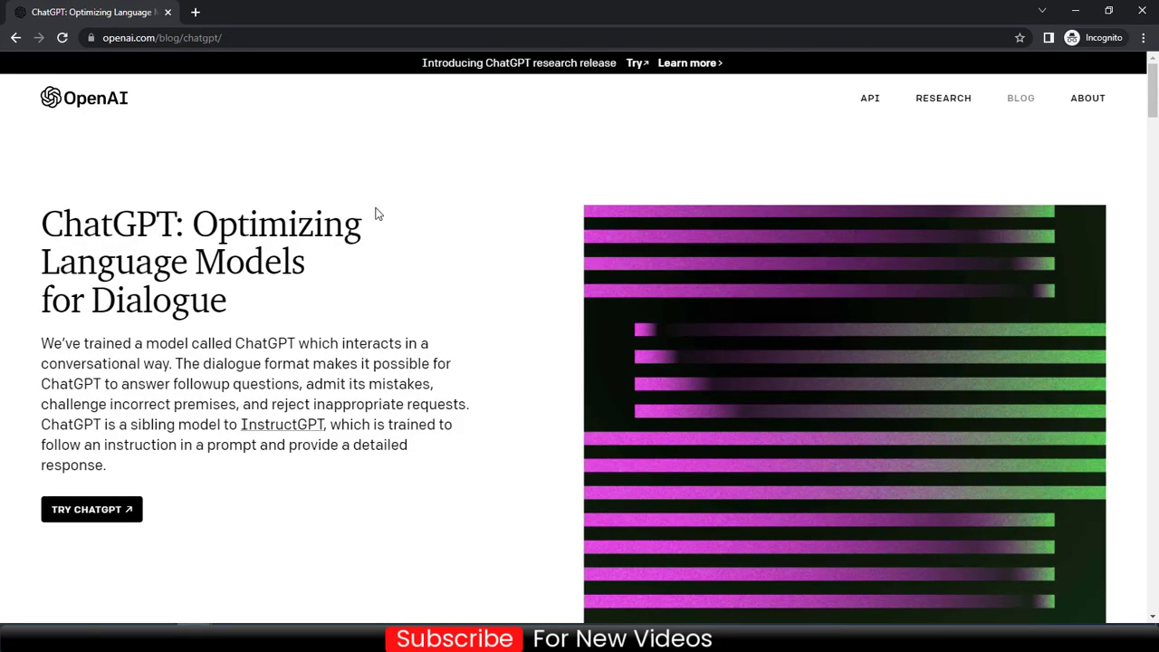
mouse_move(1084, 167)
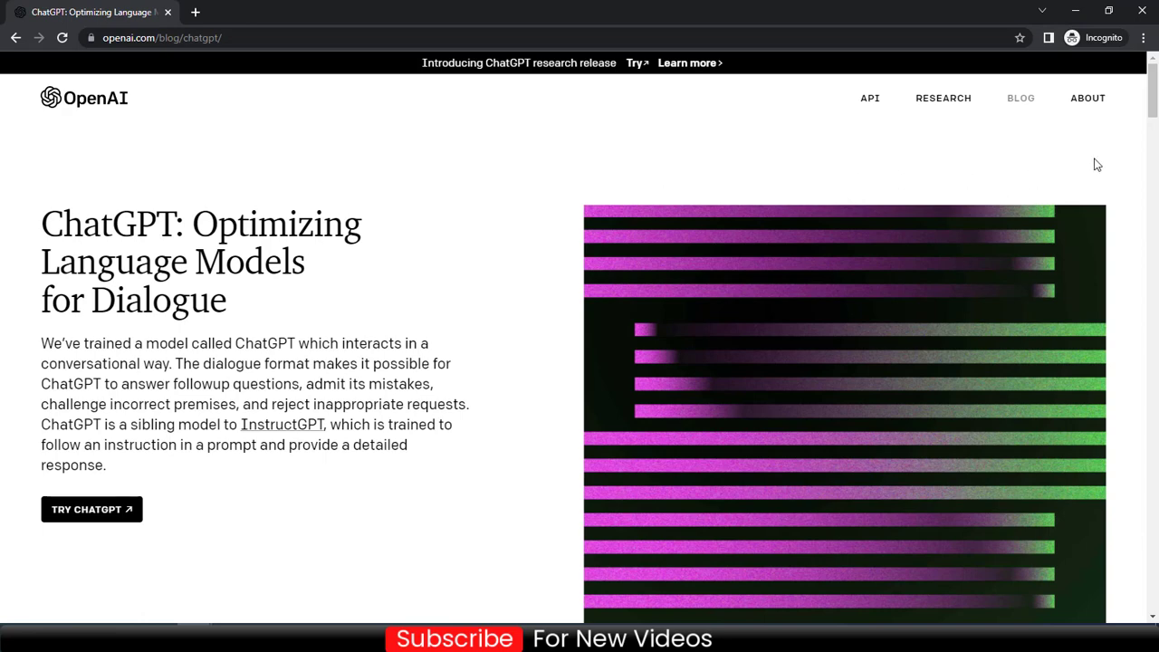
scroll("down", 3)
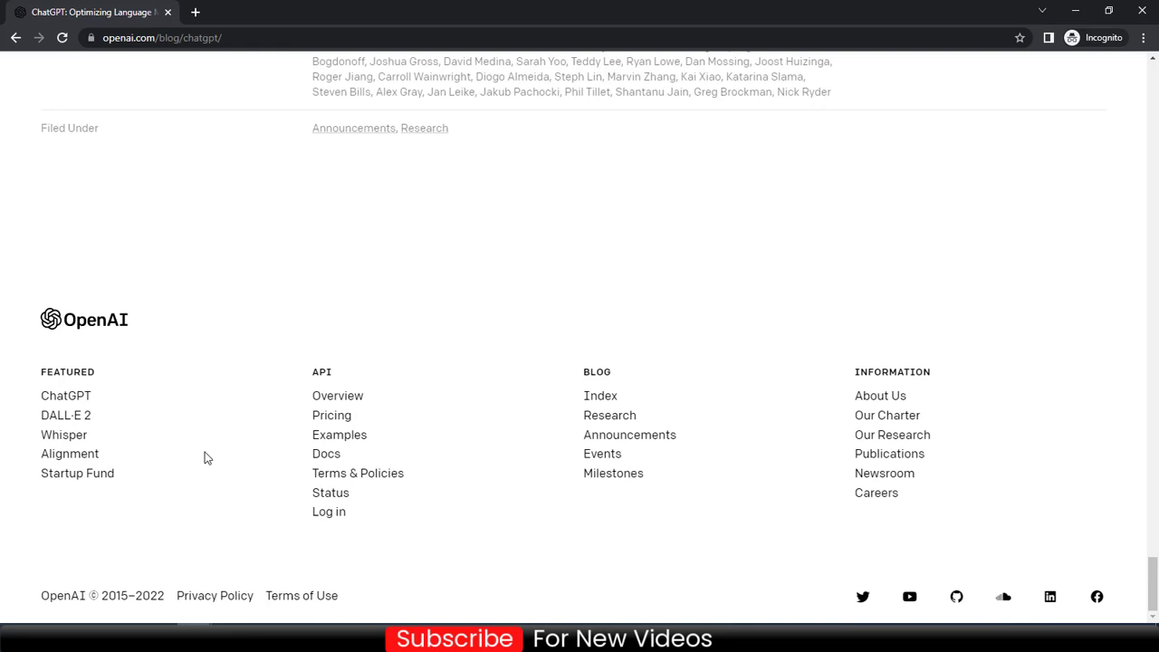
- Open API Pricing from the footer and review image and per-token language model prices
left_click(331, 415)
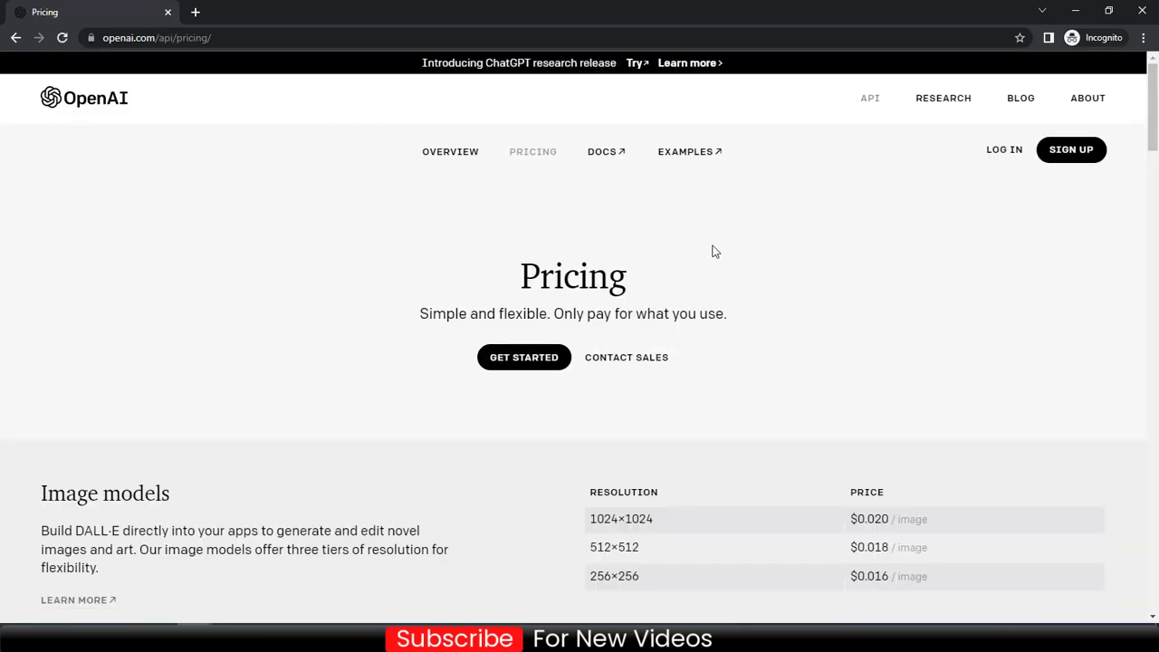
scroll("down", 3)
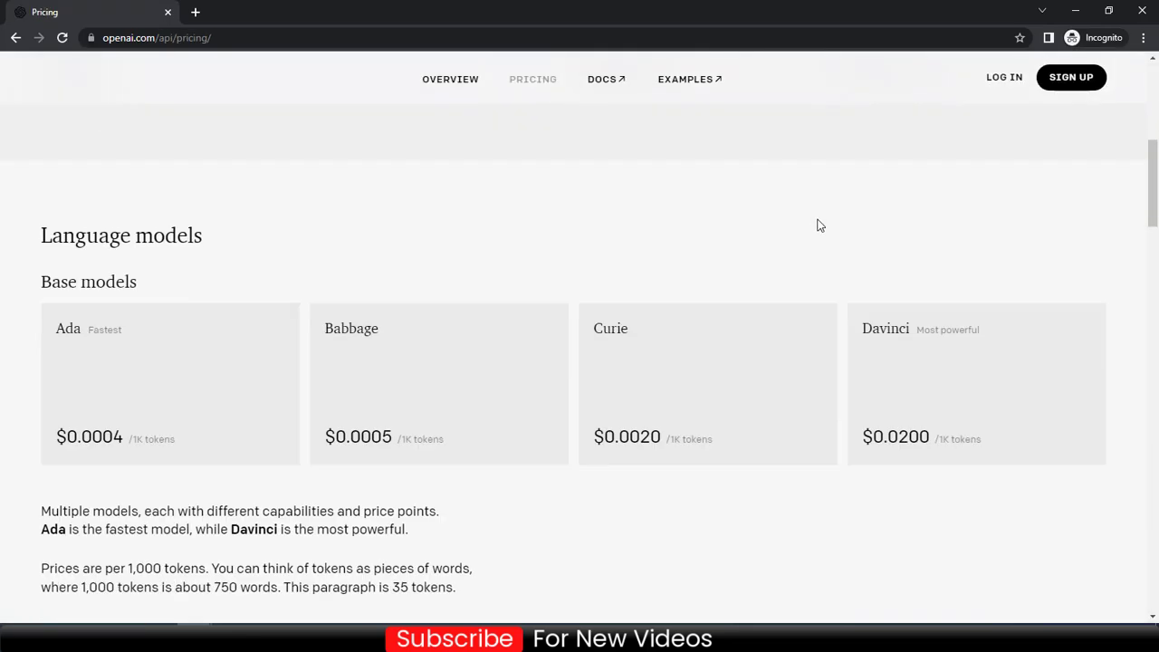
scroll("up", 3)
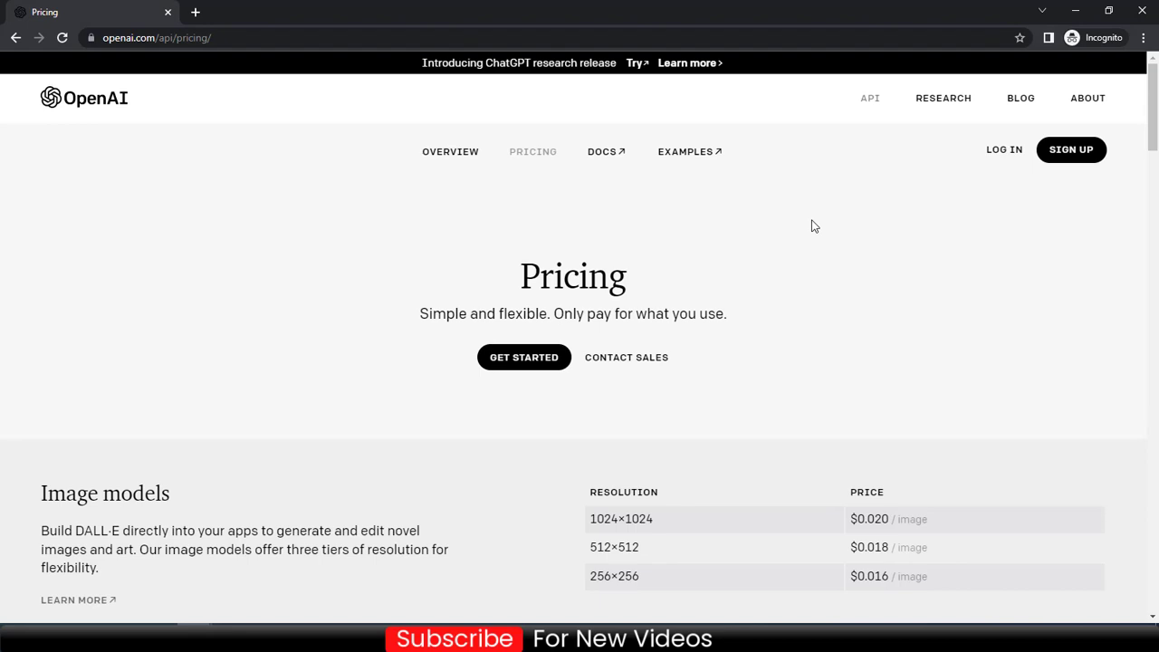
mouse_move(1052, 209)
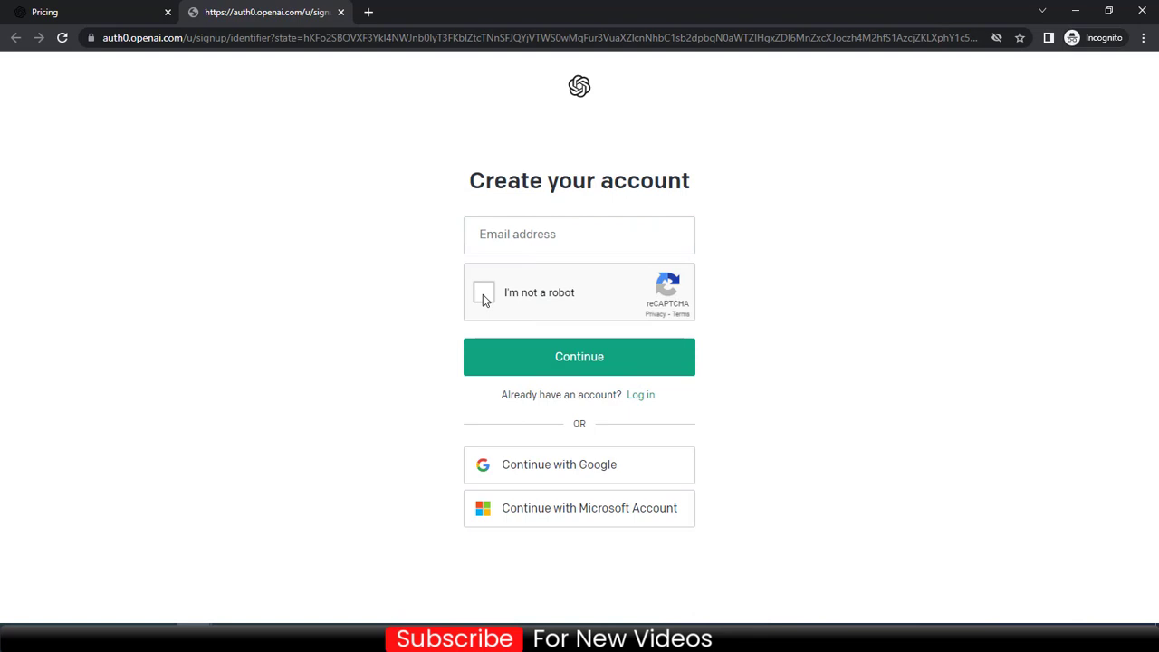
mouse_move(548, 299)
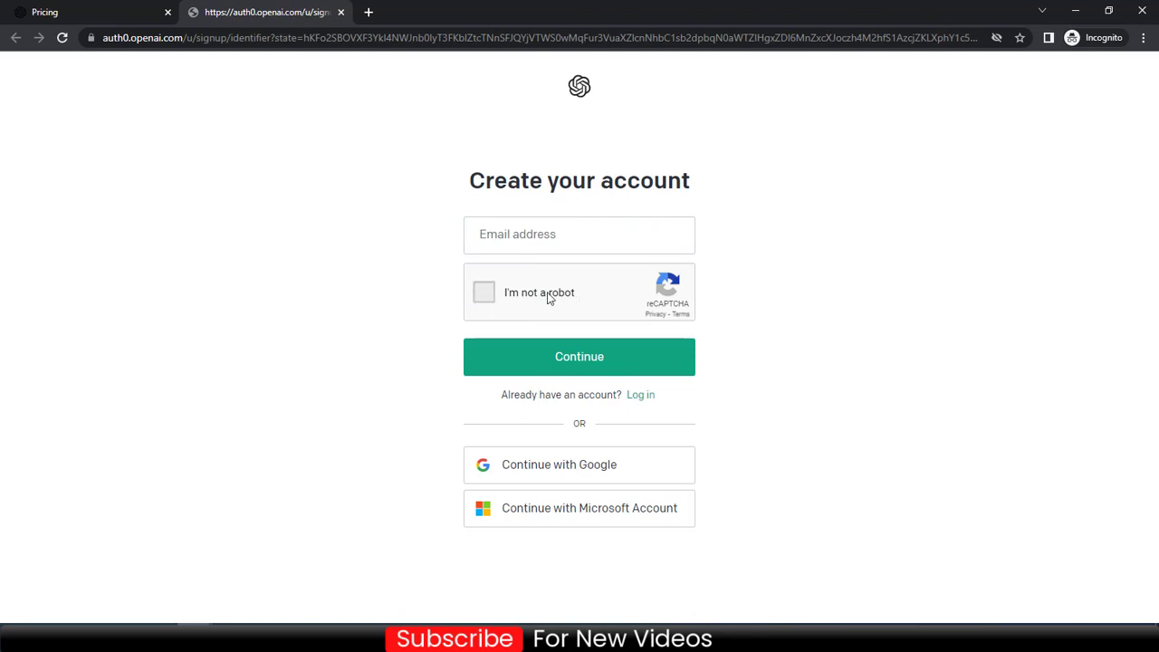
- Complete the 'I'm not a robot' check and fill the email from autofill suggestions
left_click(484, 292)
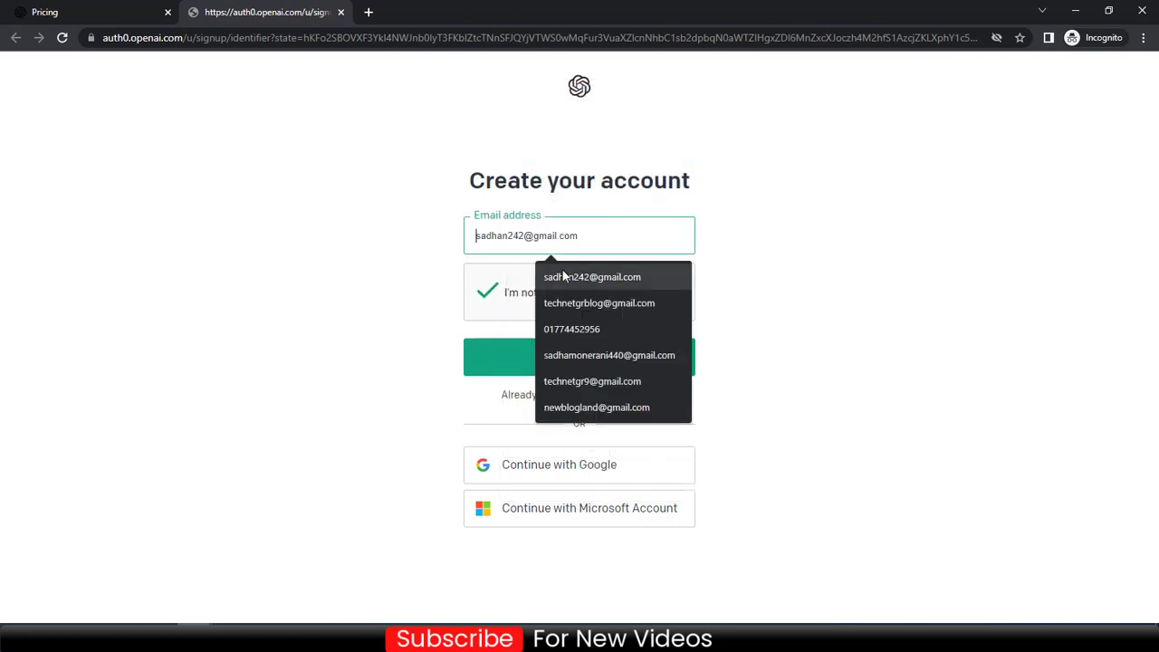
left_click(369, 304)
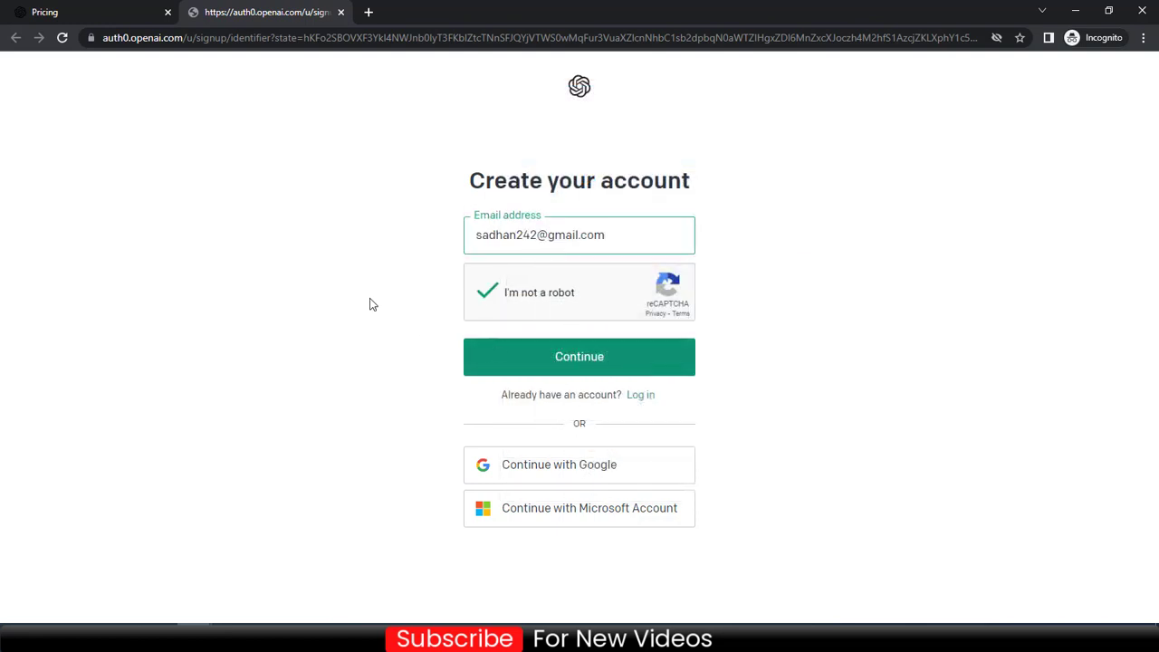
mouse_move(317, 281)
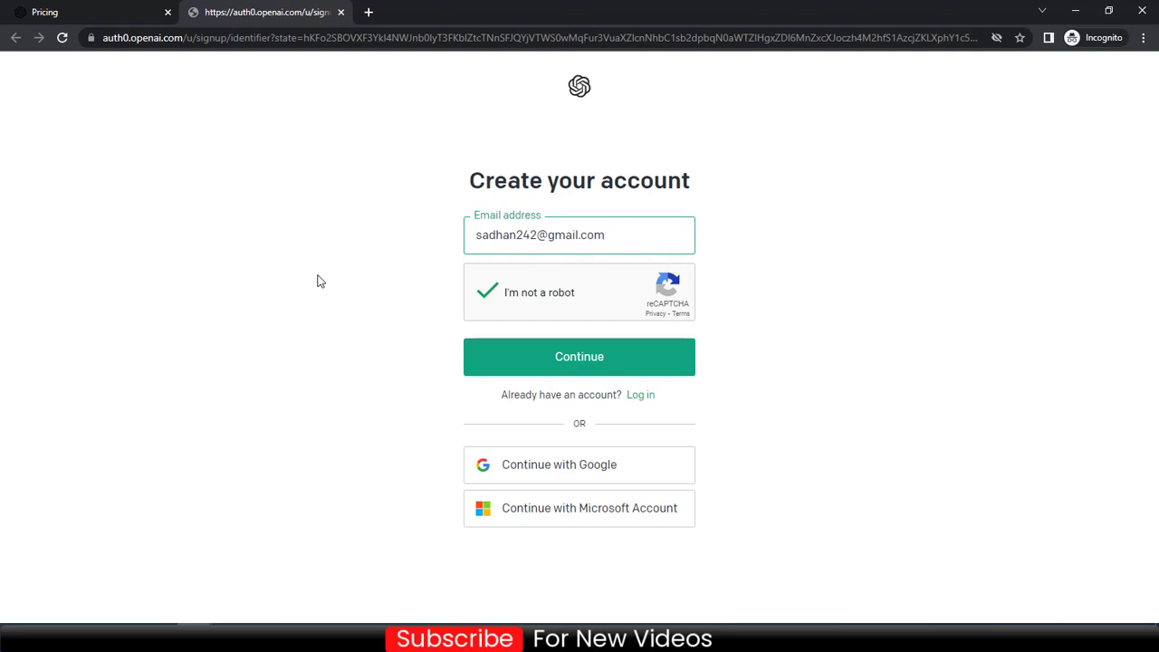
mouse_move(325, 273)
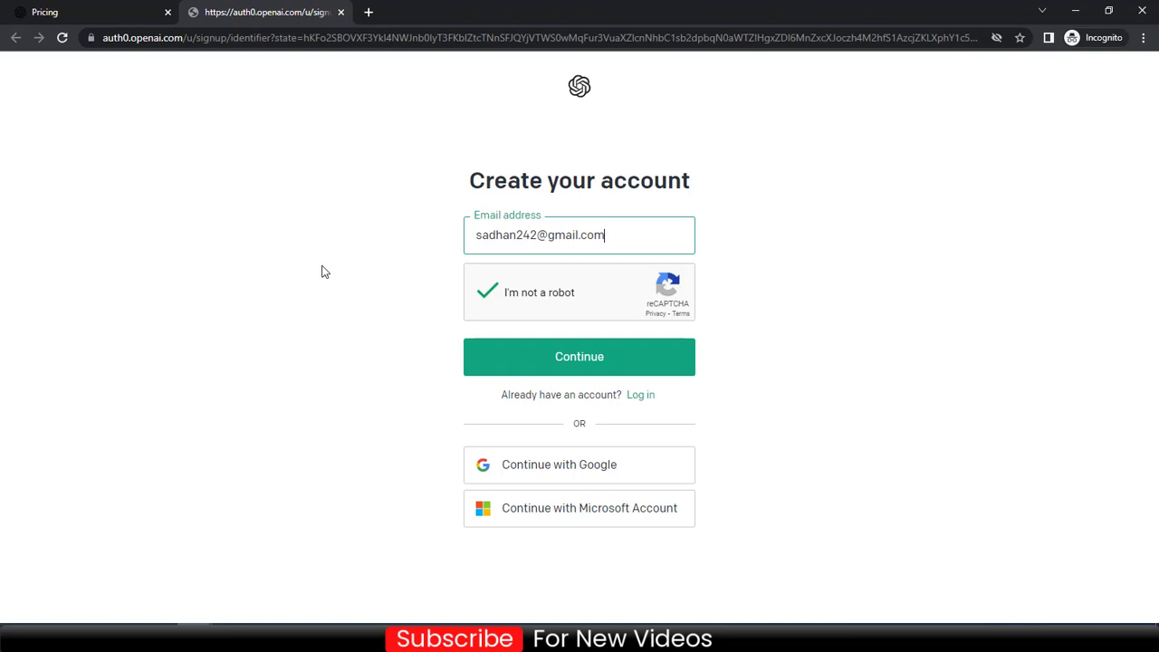
mouse_move(308, 268)
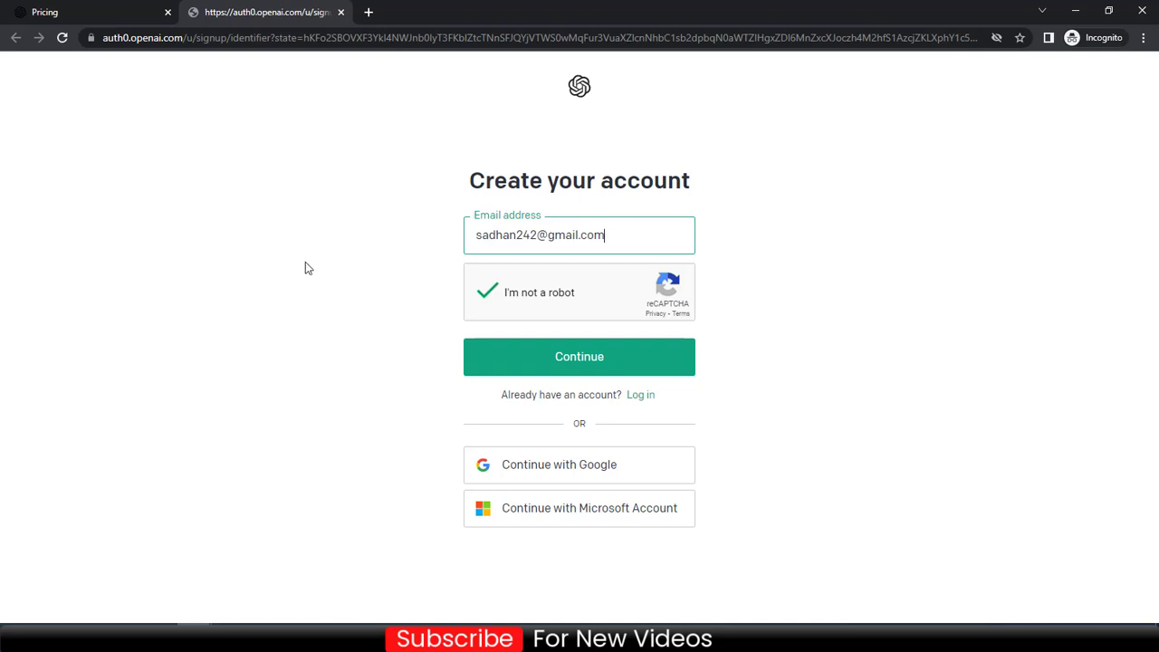
mouse_move(278, 427)
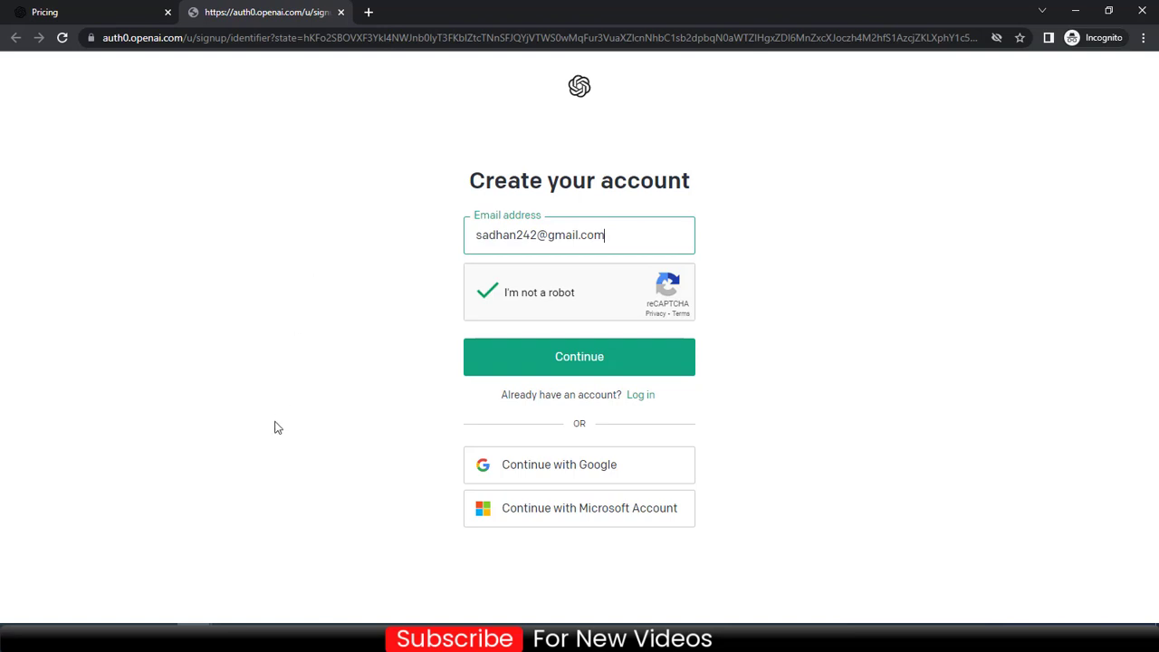
mouse_move(314, 580)
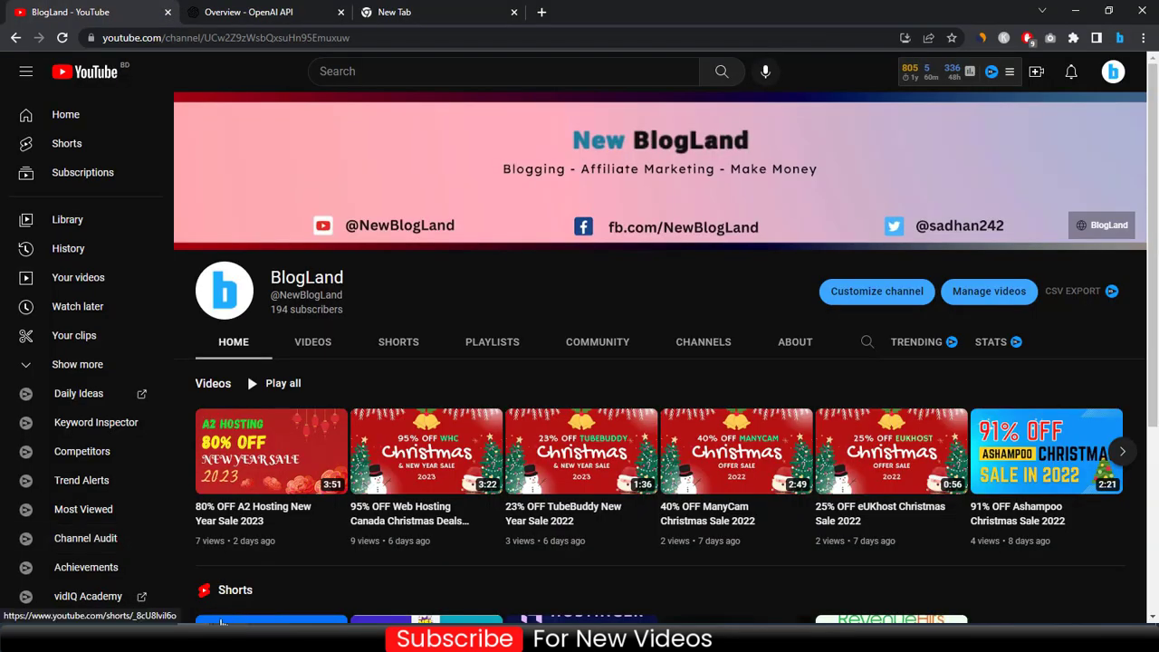
- Switch to the 'Overview - OpenAI API' tab and go to the Playground
left_click(263, 12)
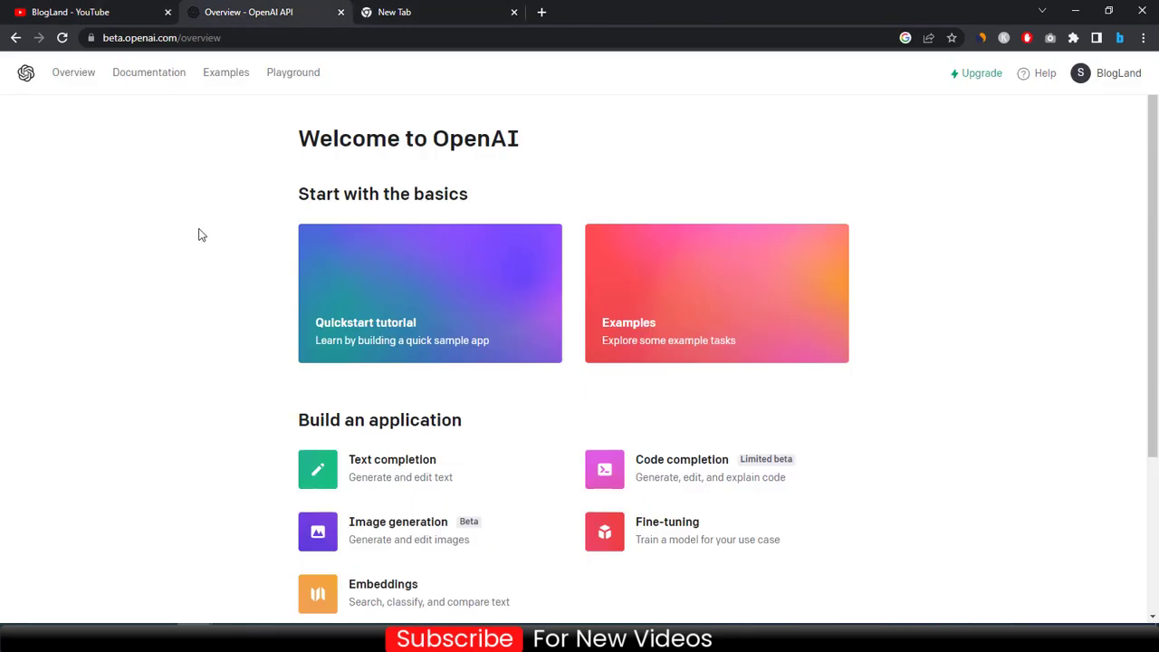
mouse_move(177, 232)
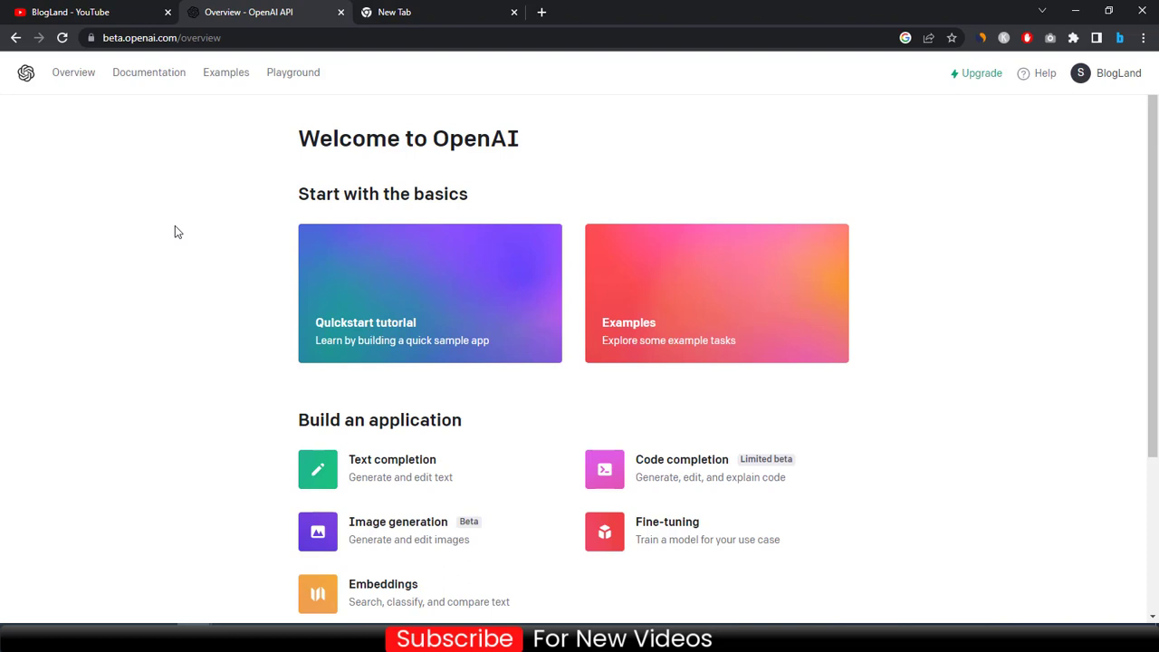
mouse_move(191, 216)
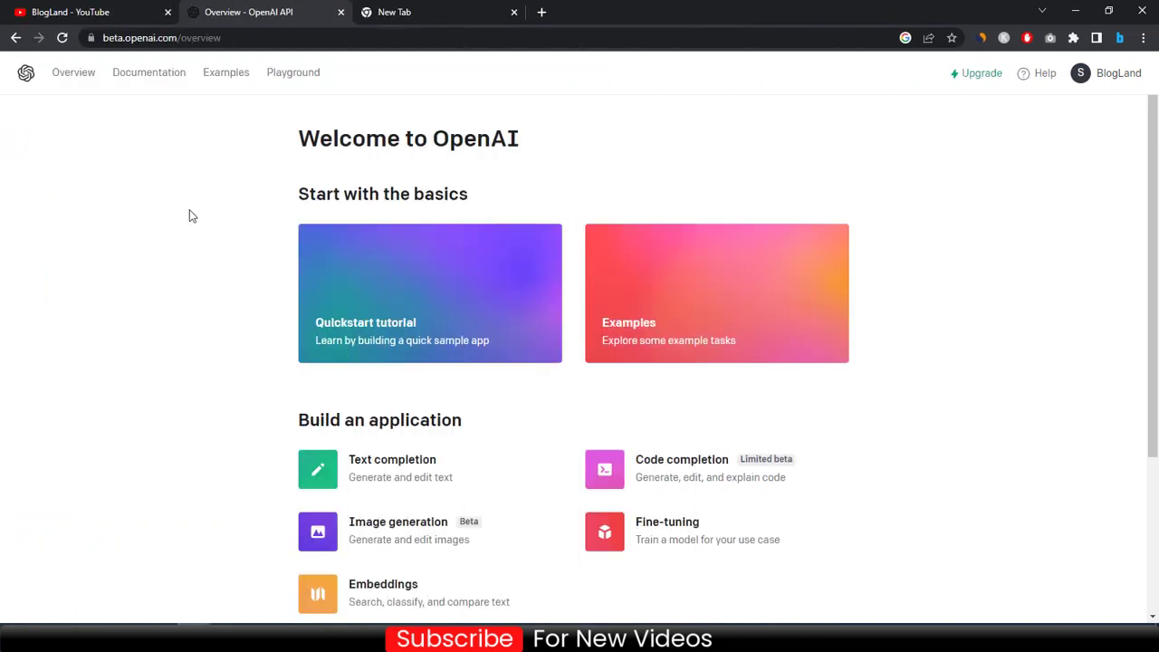
mouse_move(204, 205)
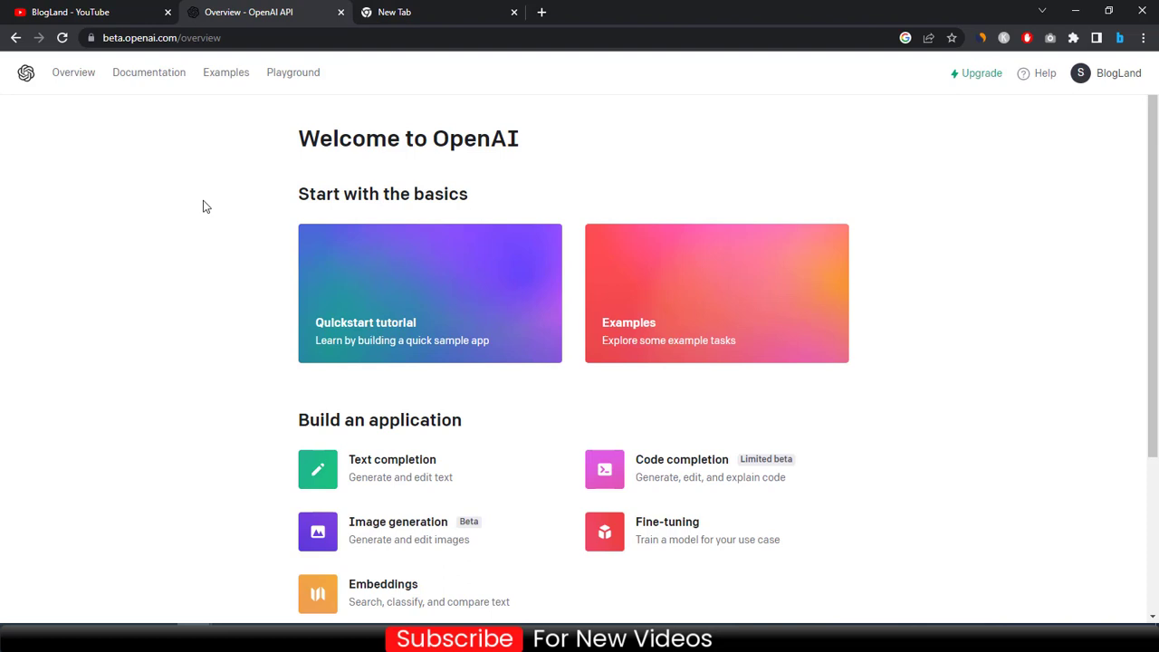
mouse_move(319, 119)
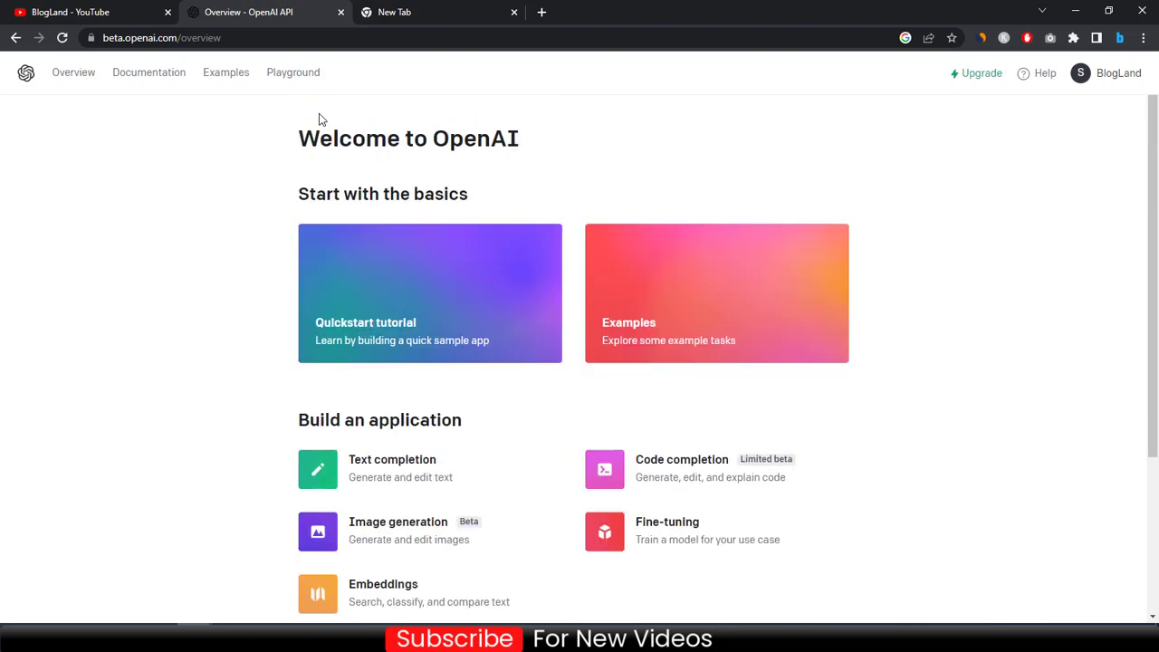
left_click(293, 72)
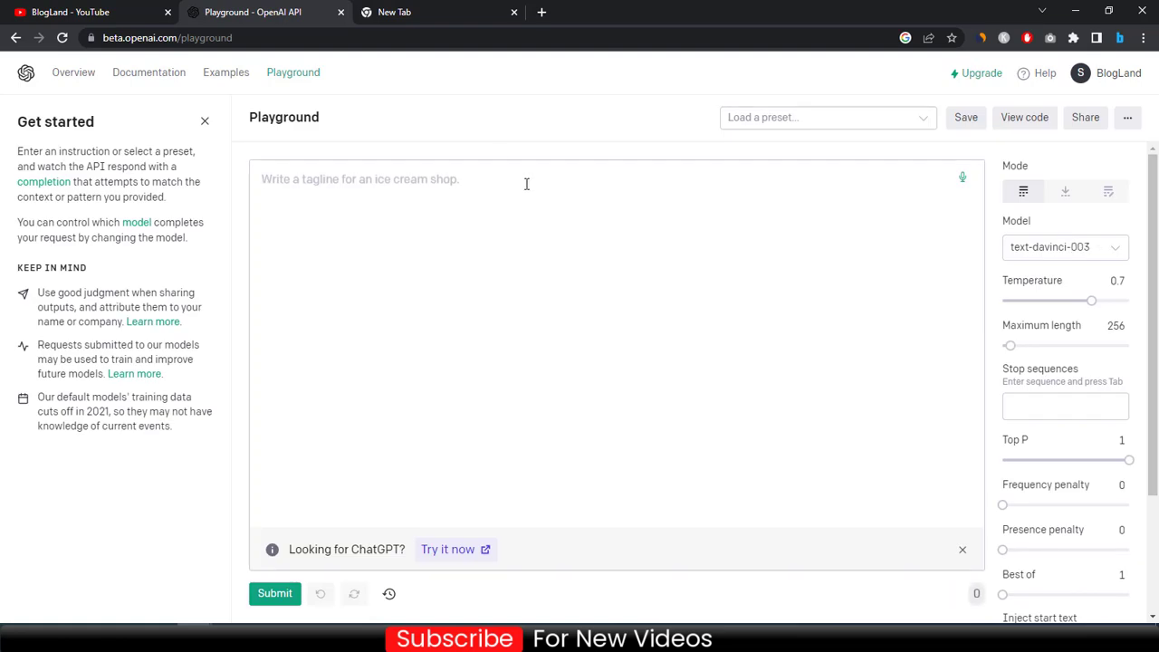
- Submit the prompt 'Write an article on how to start a blog in 2023'
type("W")
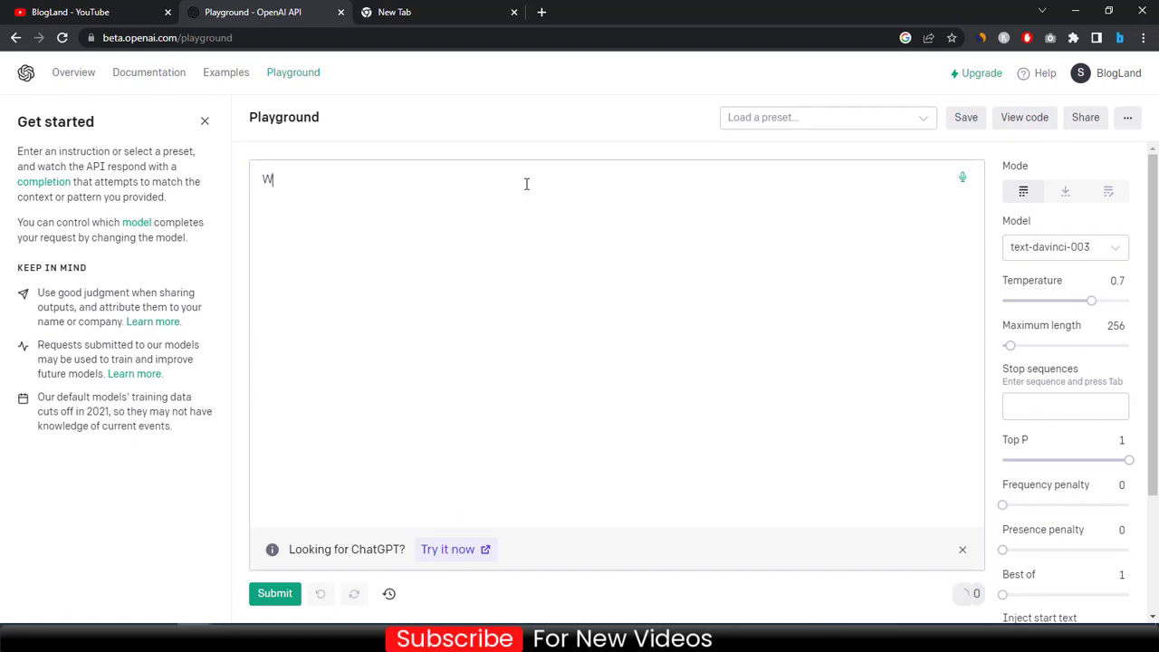
type("rt")
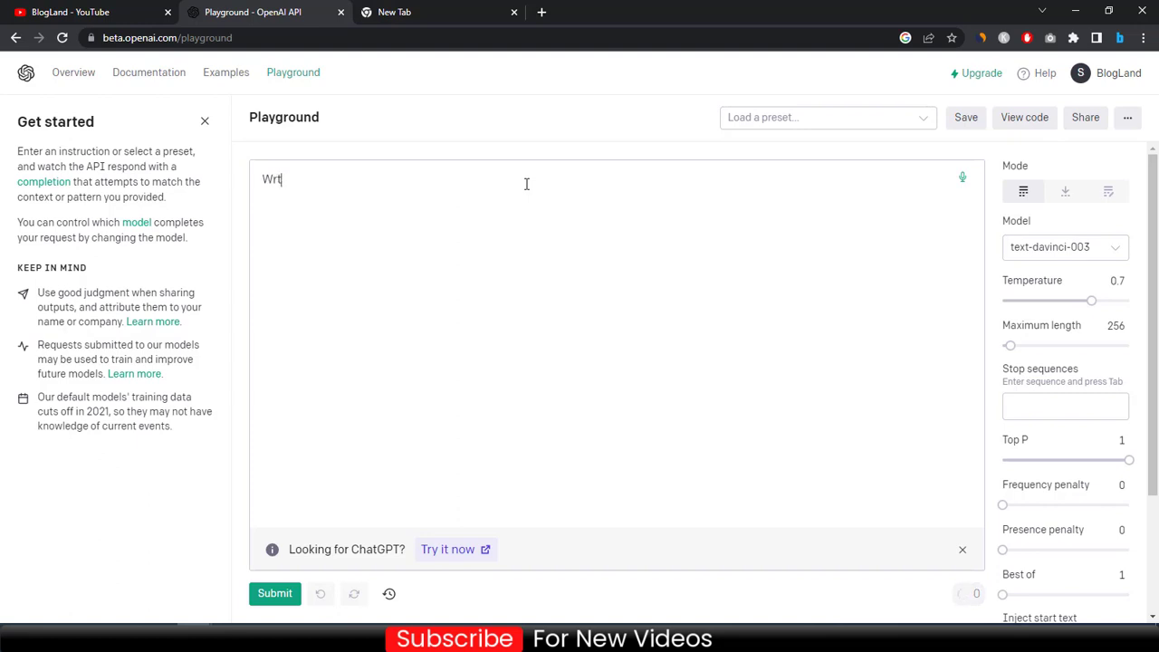
type("ite an")
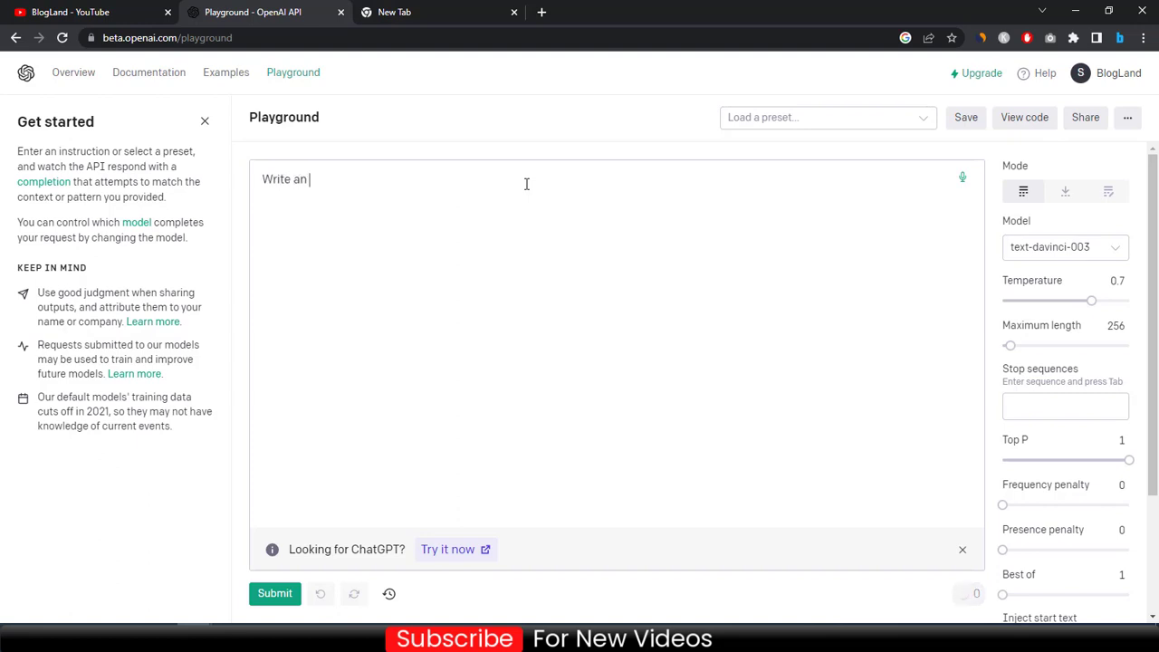
type("article")
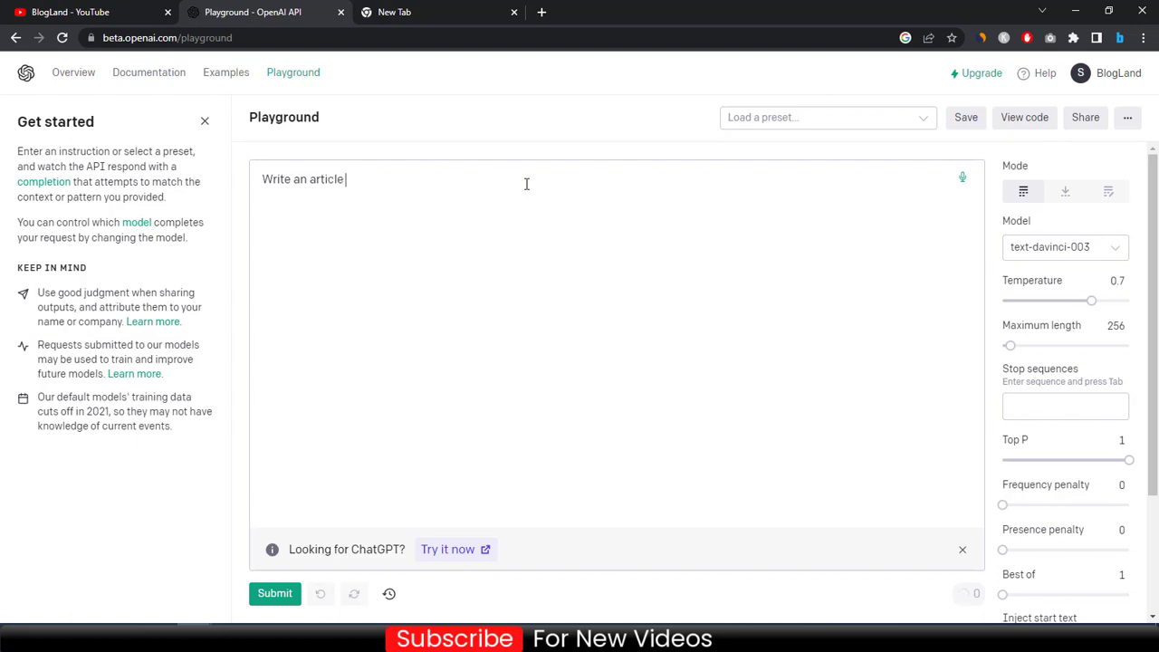
type("on how to")
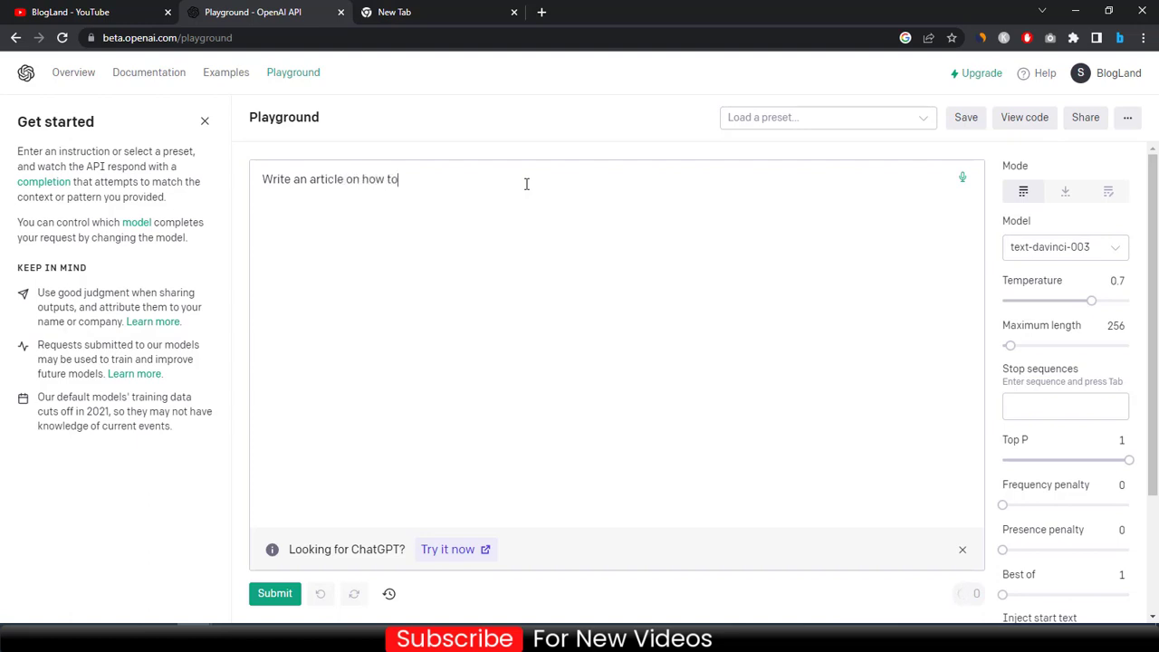
type("start a blo")
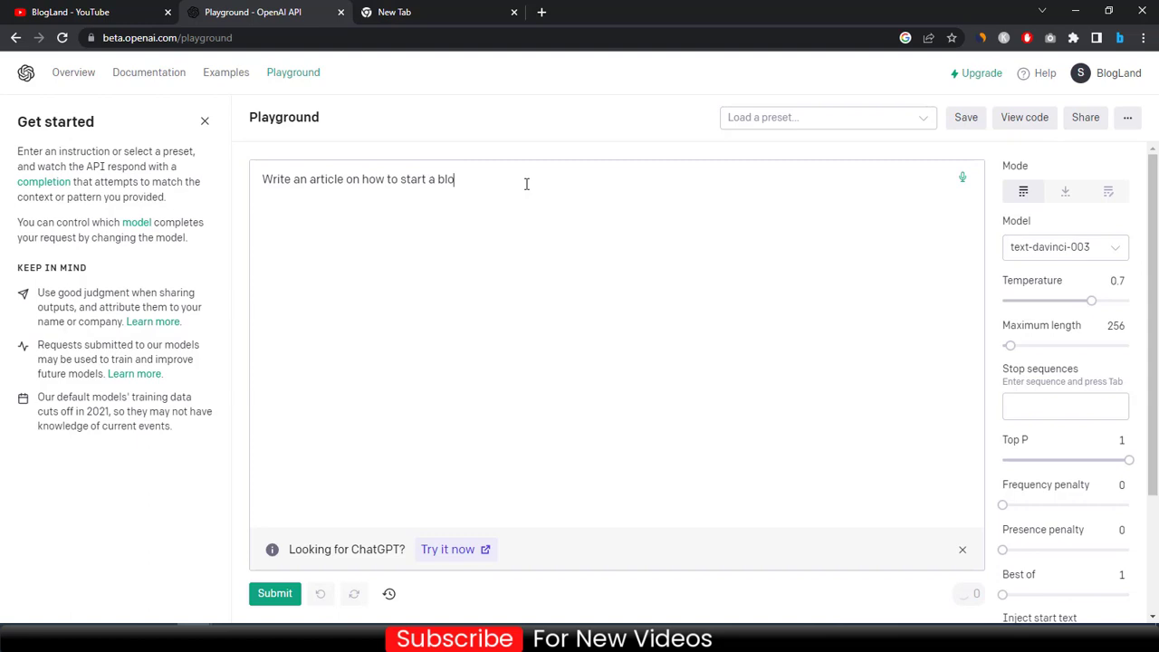
type("g in 20")
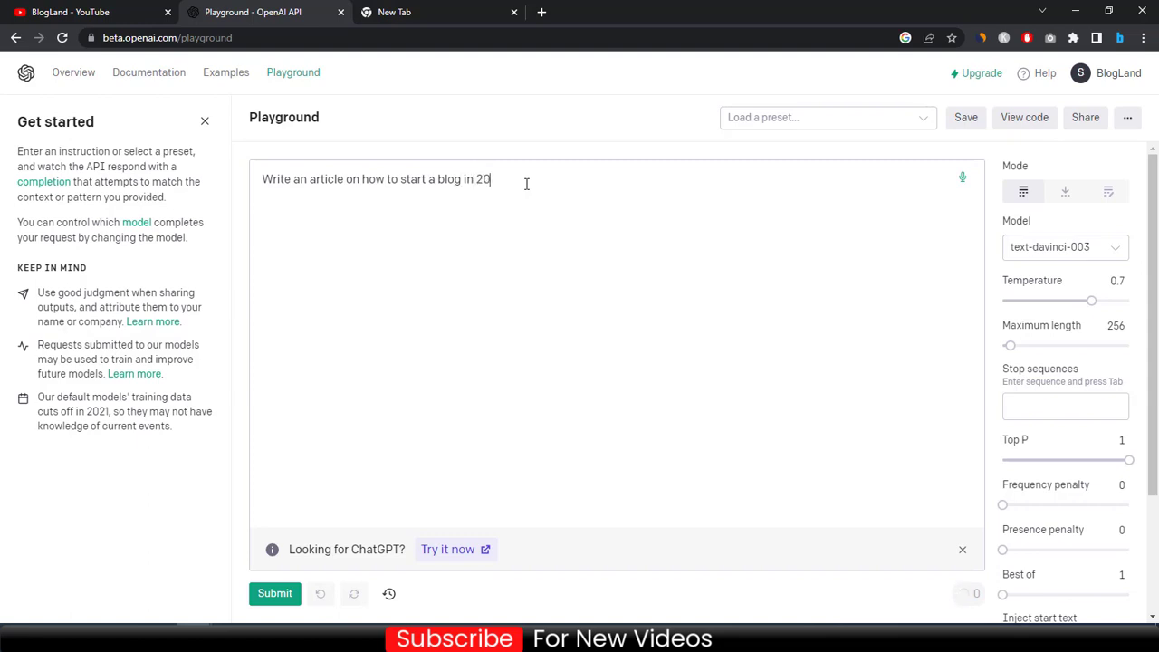
type("23")
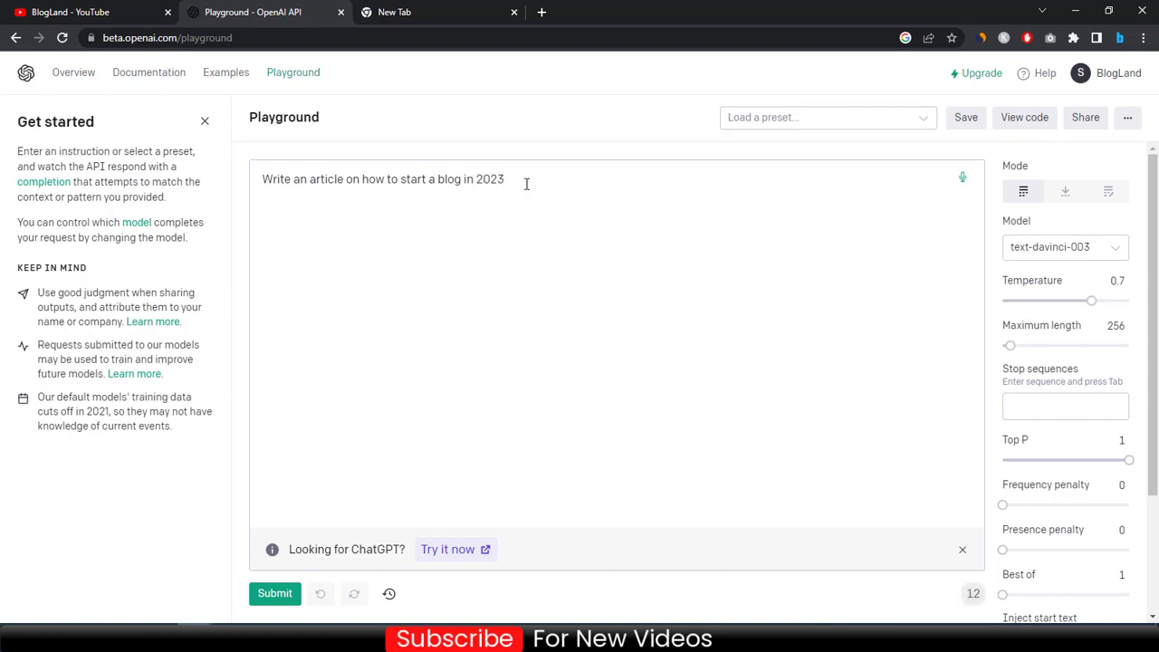
mouse_move(288, 568)
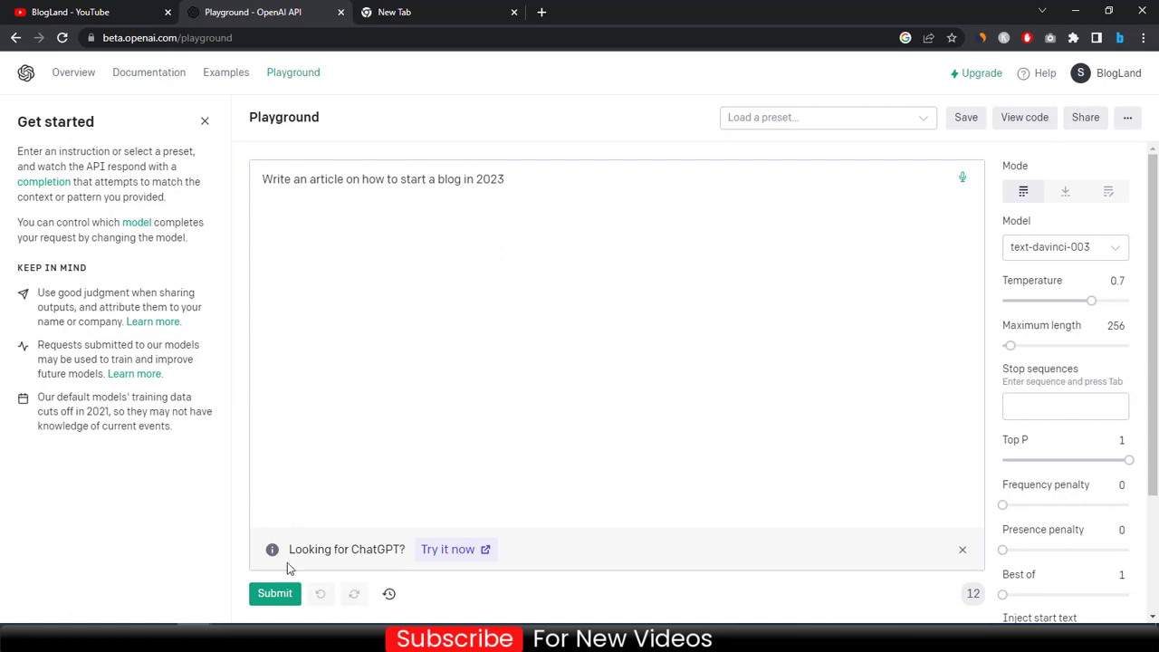
left_click(275, 593)
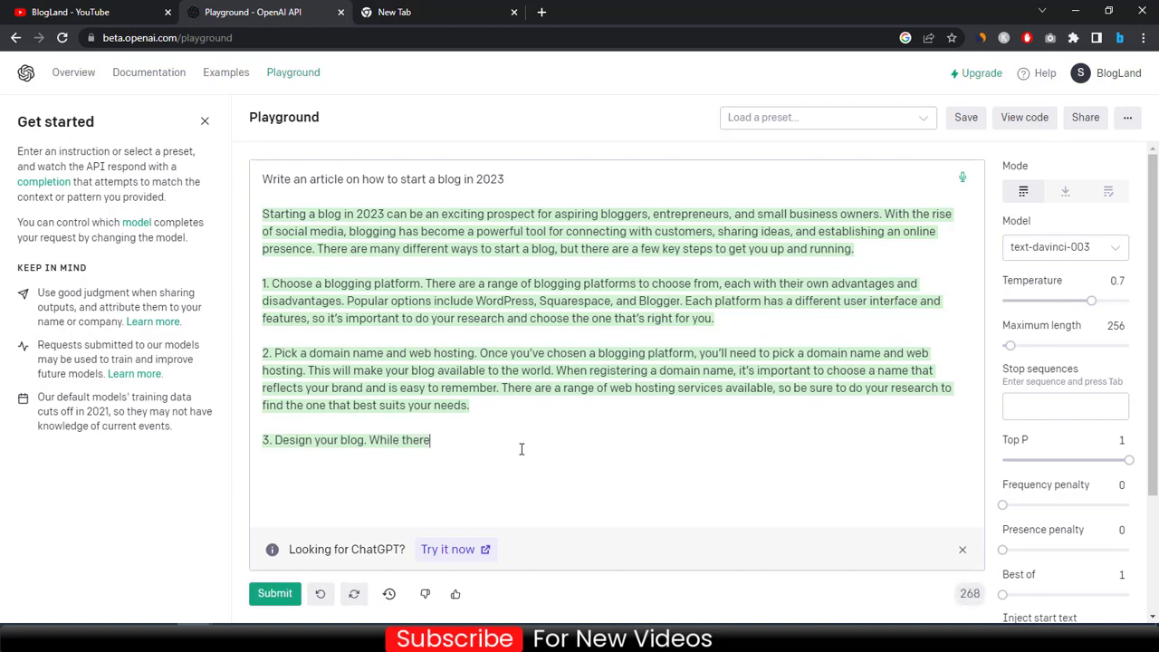
mouse_move(483, 293)
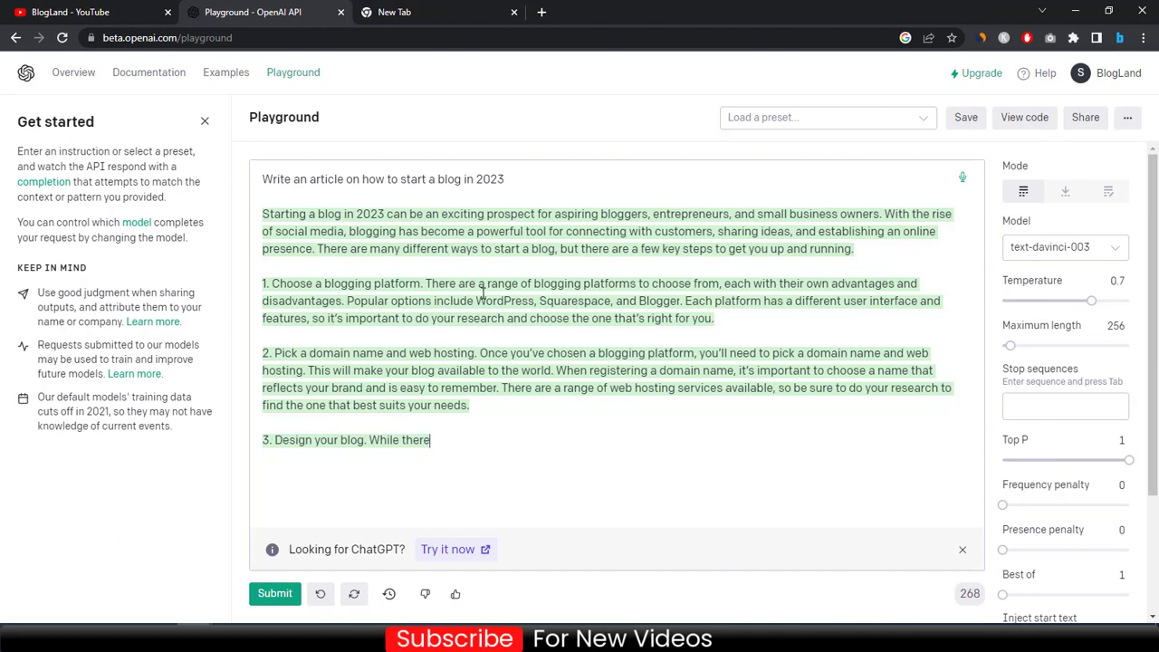
mouse_move(1103, 256)
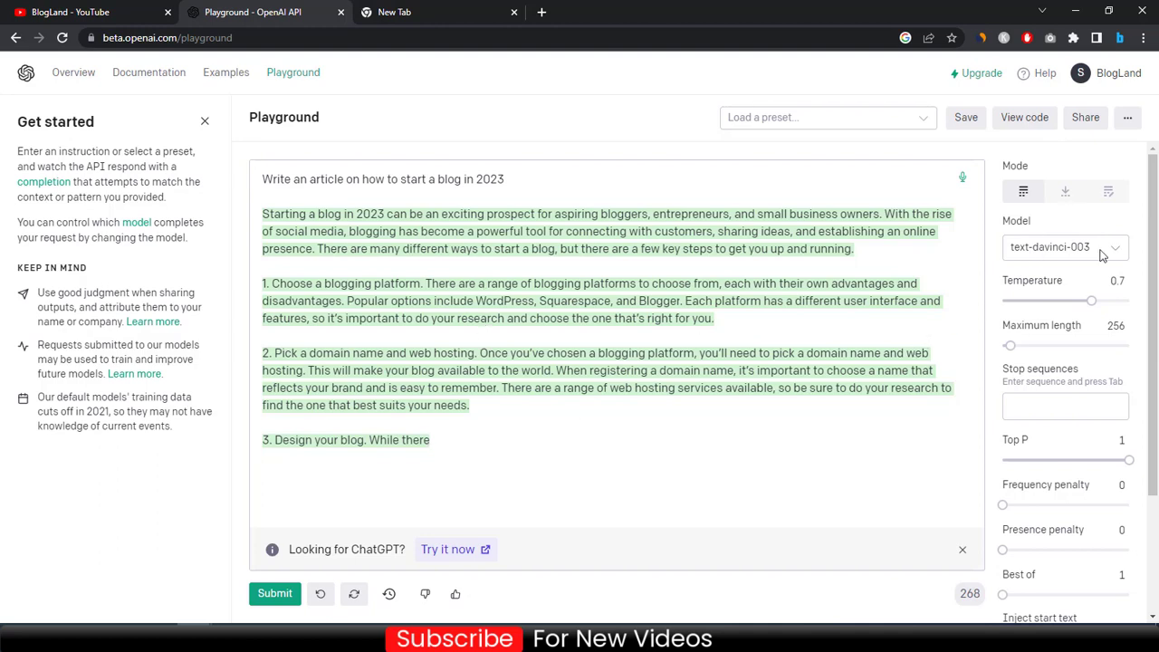
mouse_move(1091, 234)
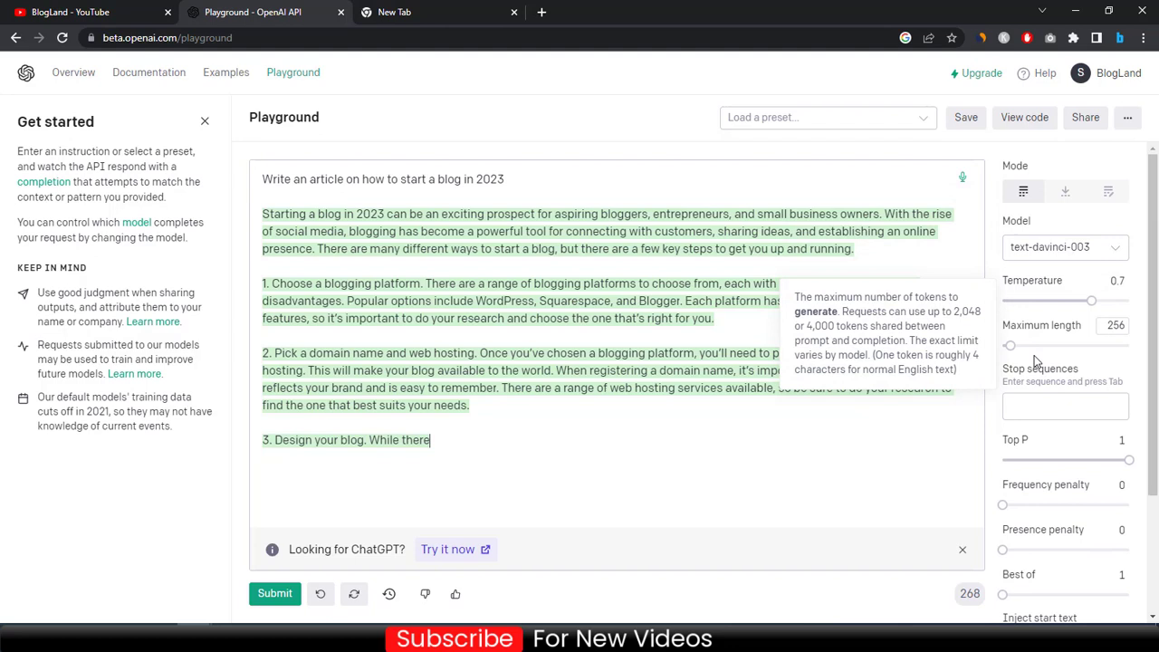
- Drag the Maximum length slider from 256 to 500 tokens
left_click_drag(1008, 345, 1015, 346)
type("500")
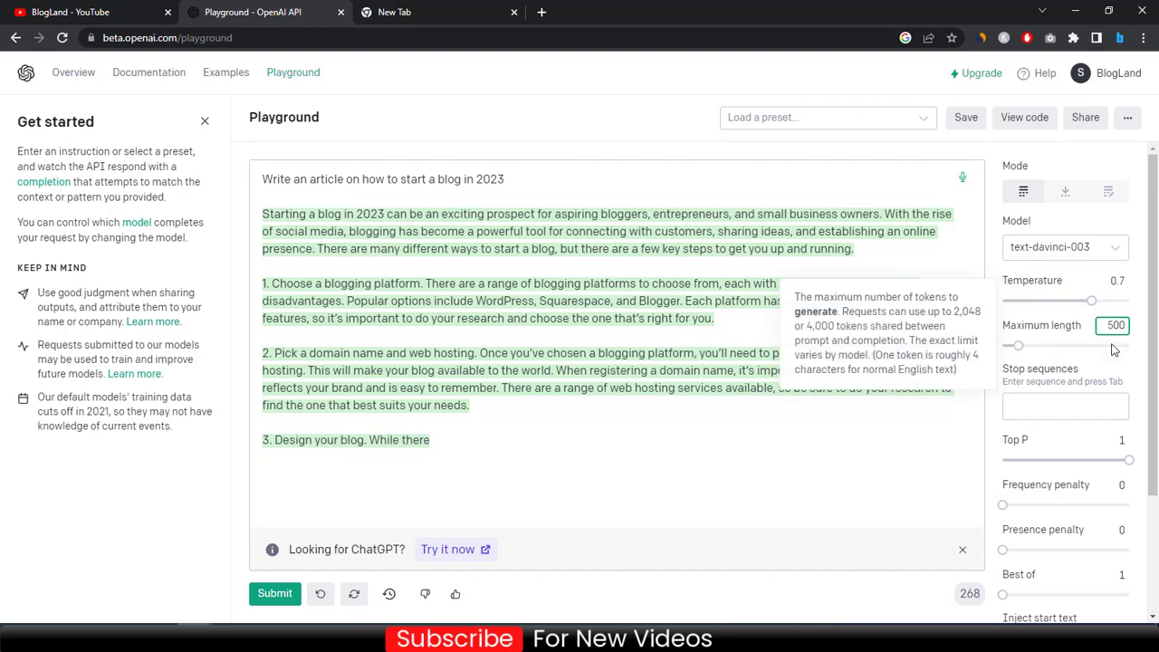
scroll("down", 3)
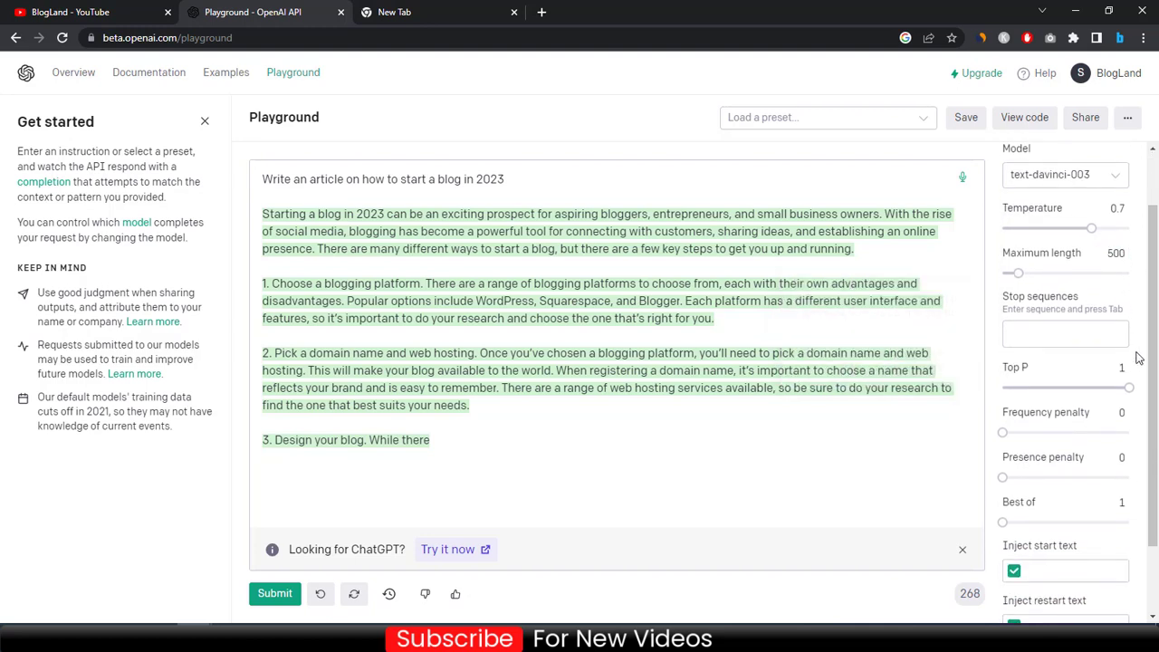
scroll("down", 3)
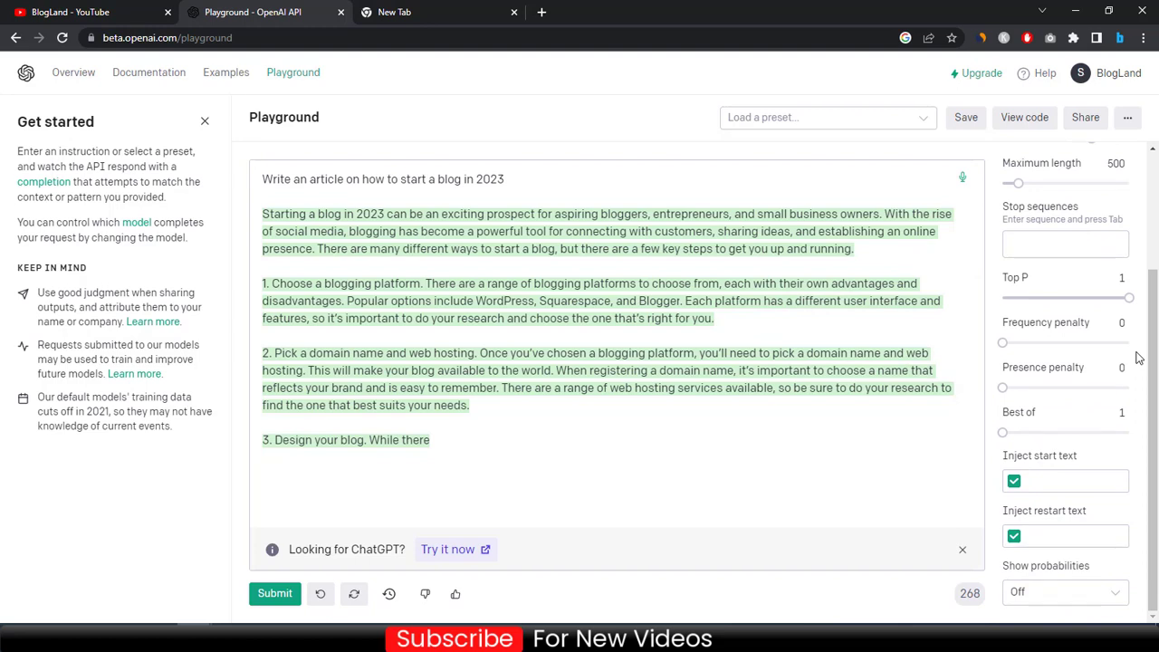
scroll("up", 3)
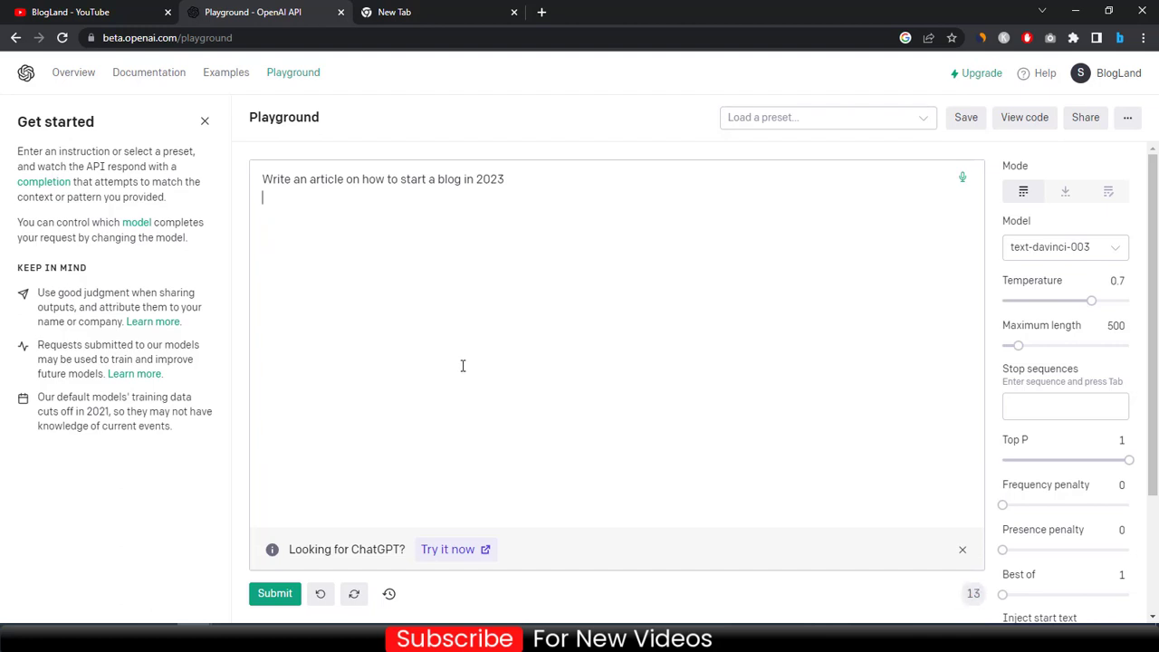
- Resubmit the blog prompt at 500 tokens and scroll through the longer 511-token article
triple_click(383, 178)
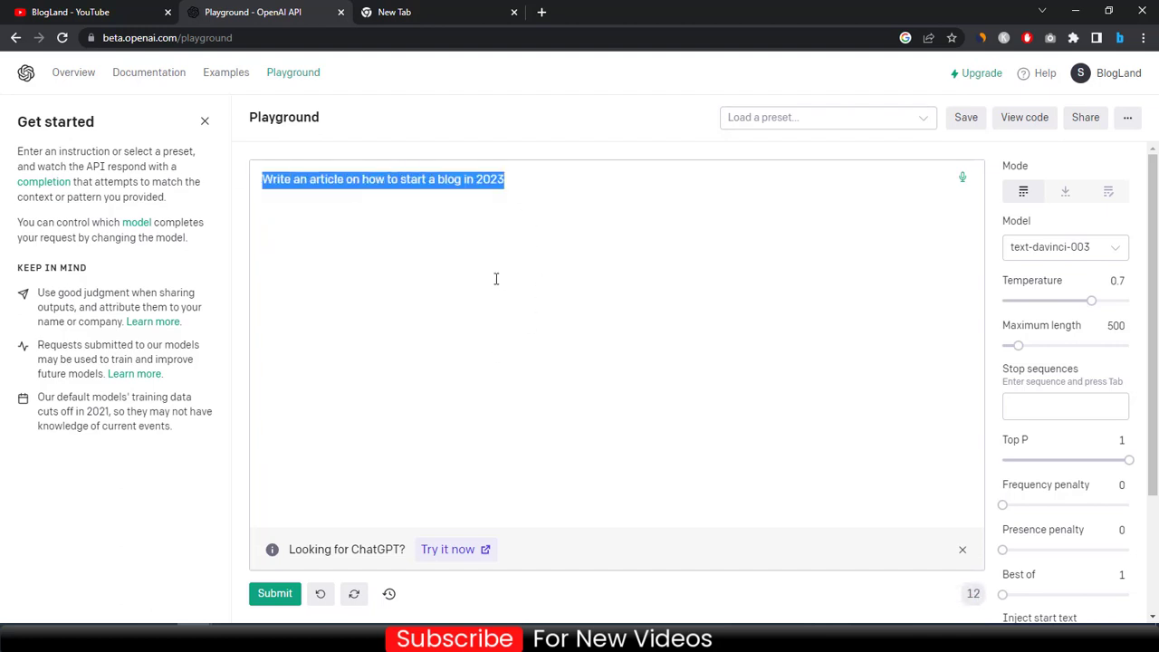
left_click(358, 213)
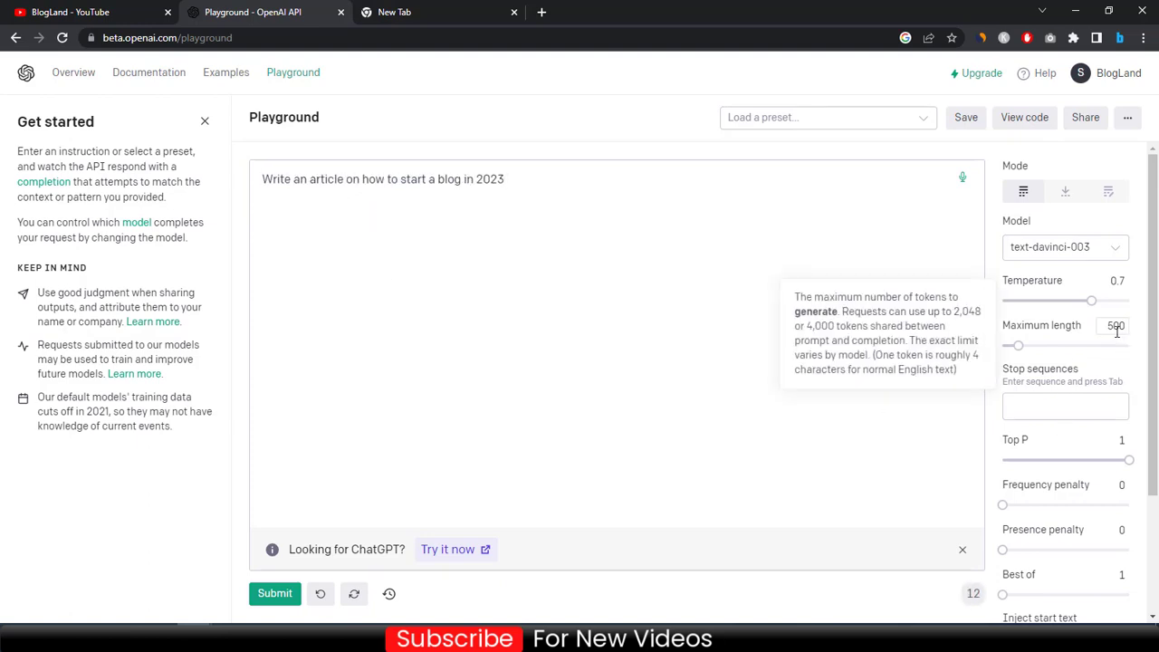
mouse_move(324, 501)
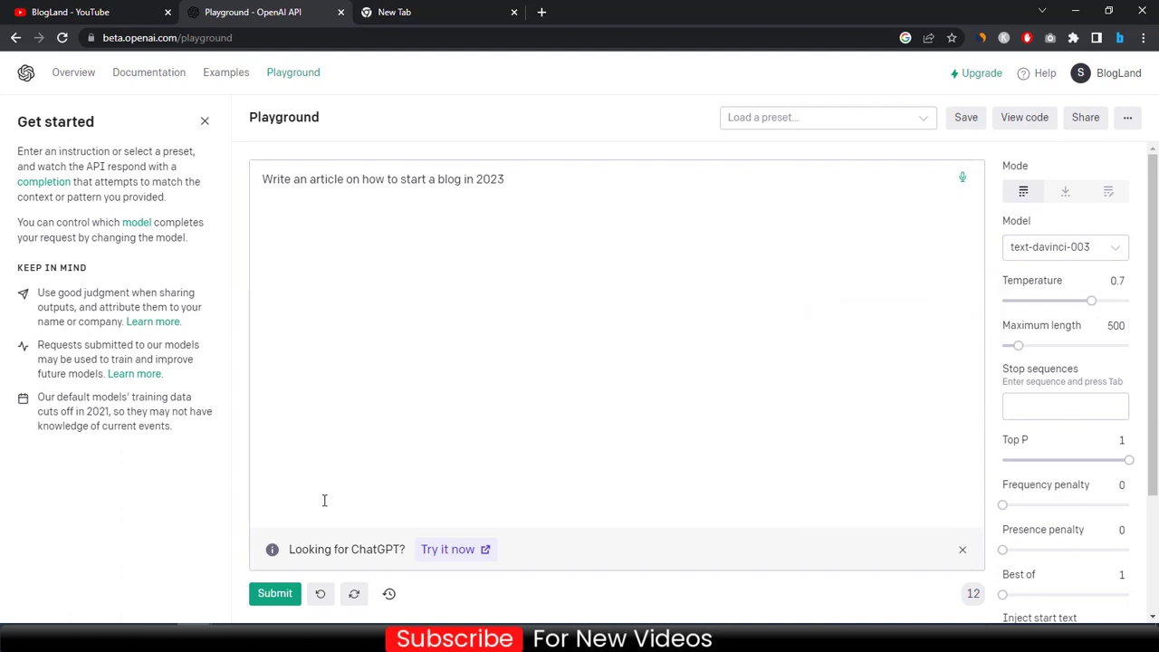
mouse_move(275, 593)
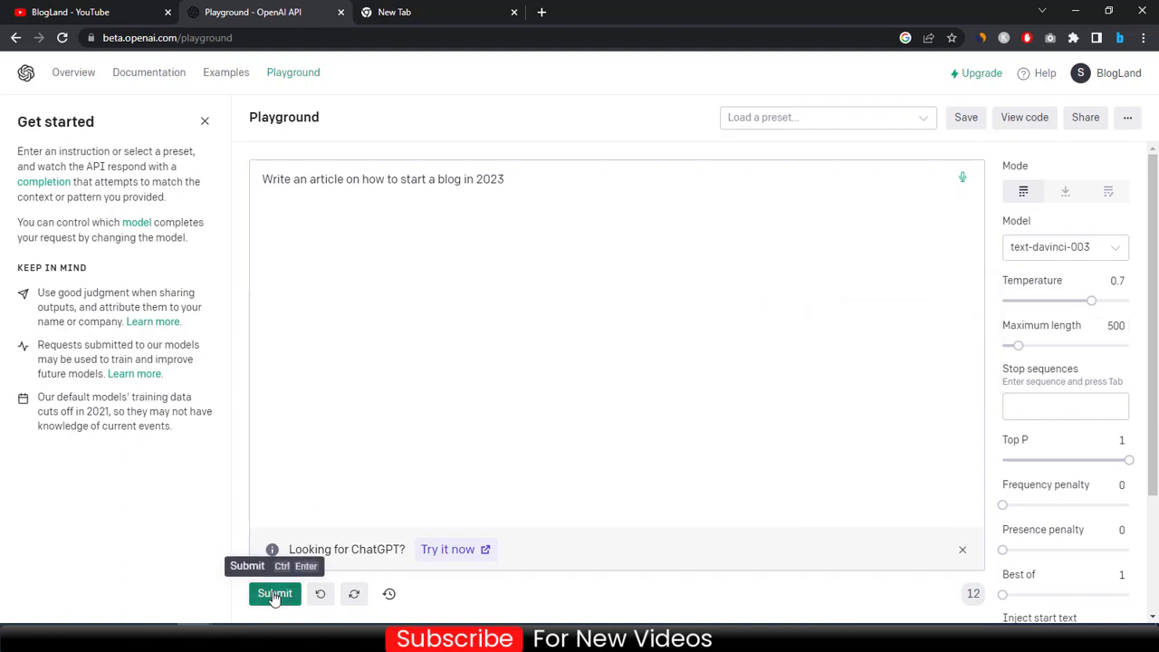
left_click(274, 593)
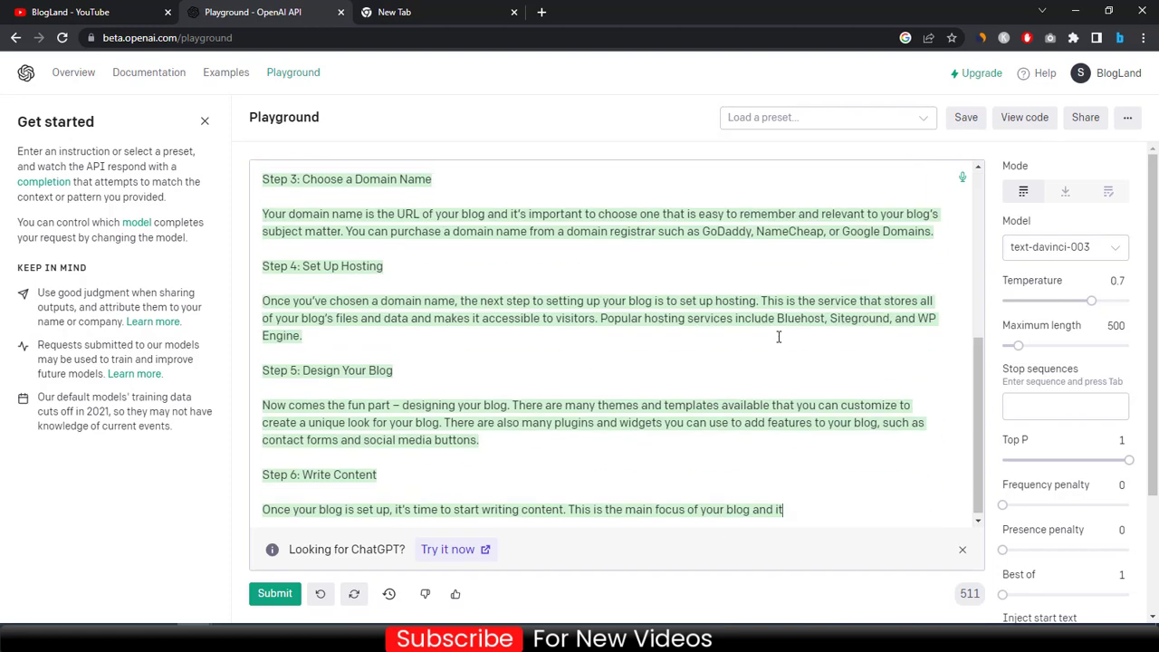
scroll("up", 3)
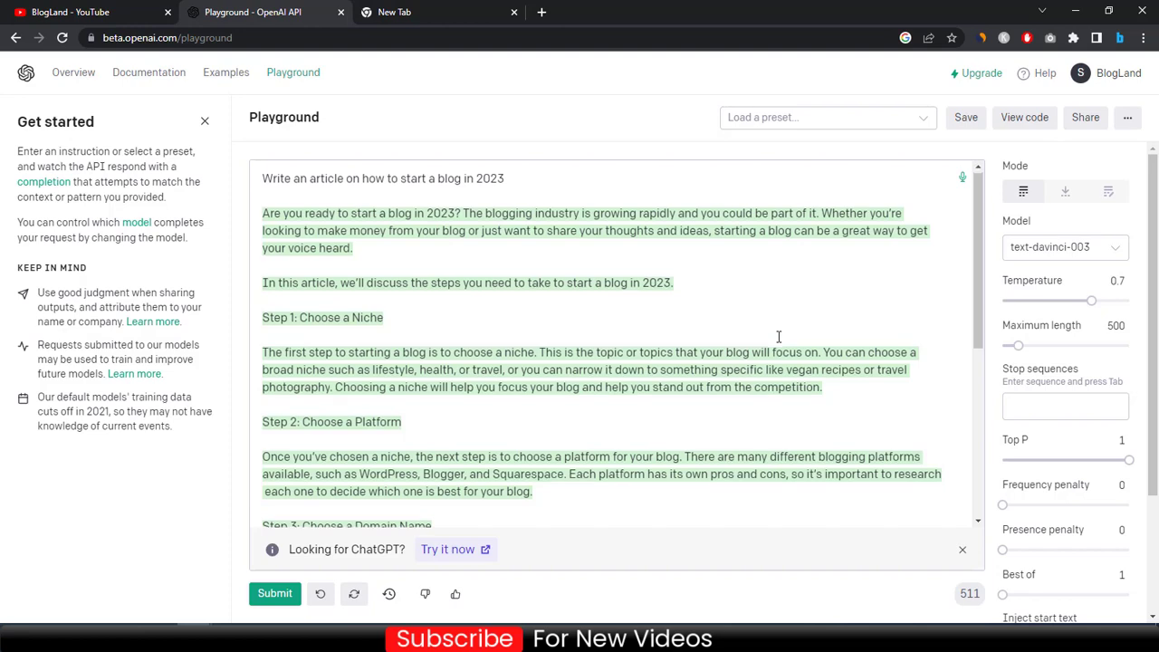
scroll("down", 3)
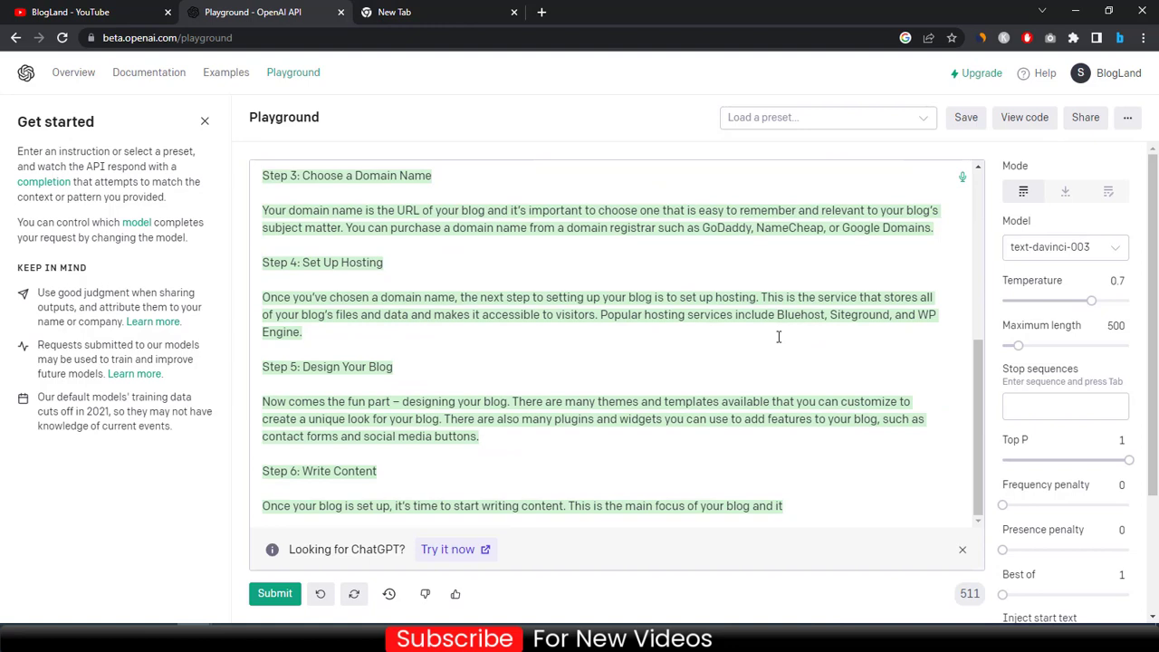